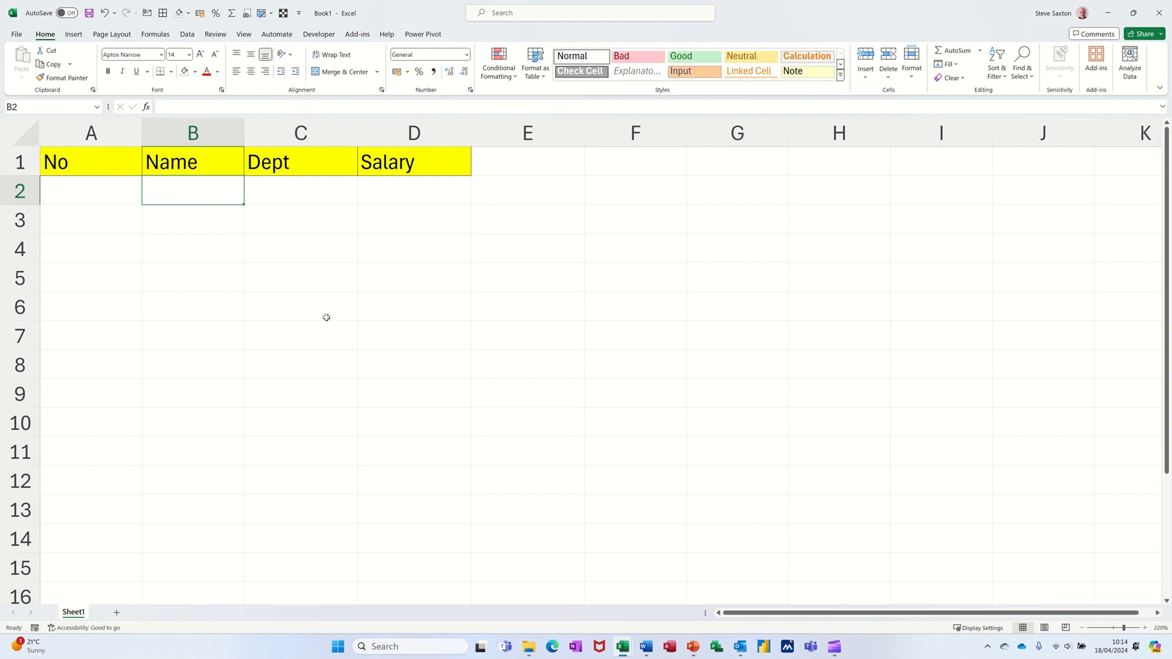
Step: Enter Steve, Dave, John and Anne down column B so the No column auto-numbers 1 to 4
{"action": "type", "text": "Steve"}
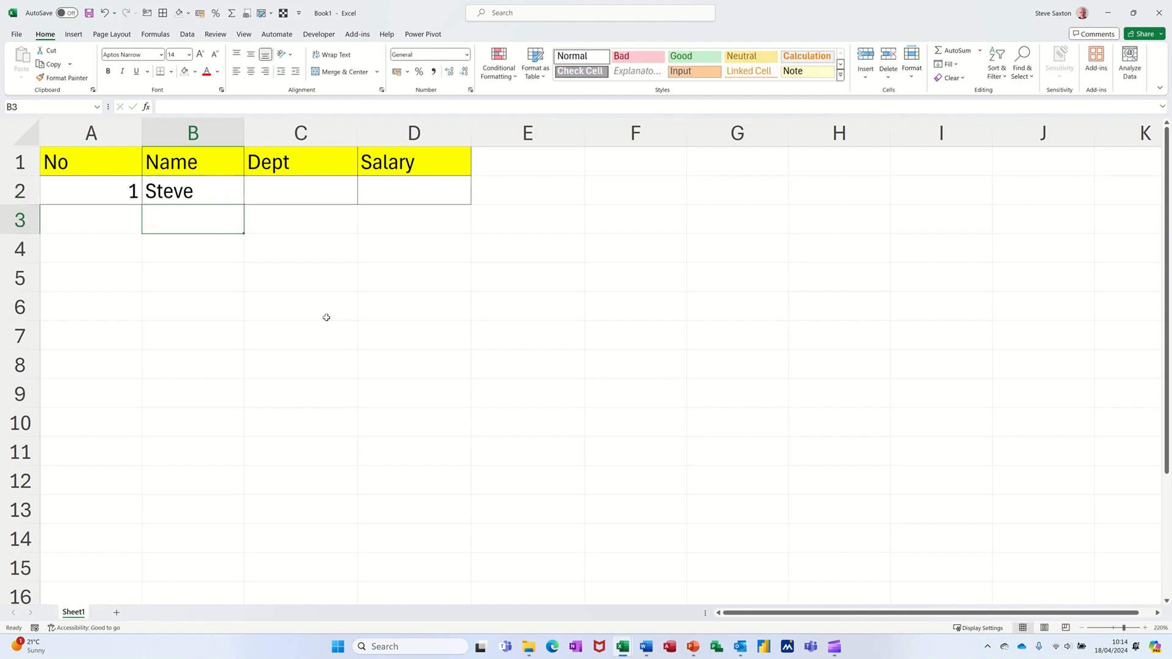
{"action": "mouse_move", "coordinate": [85, 191]}
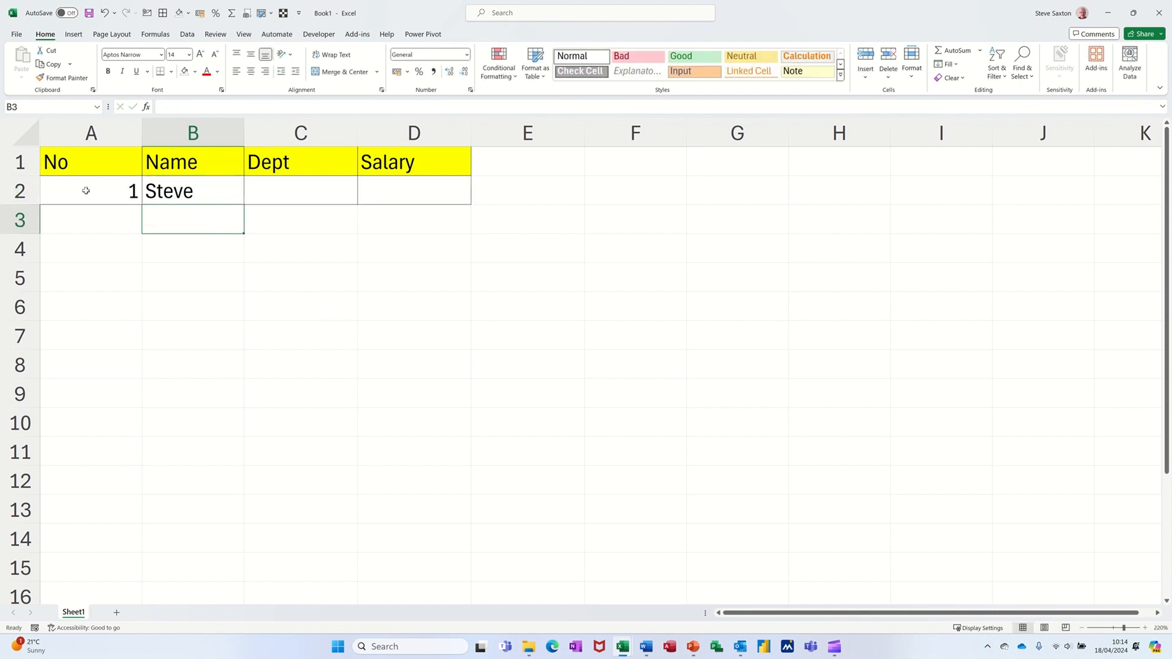
{"action": "mouse_move", "coordinate": [434, 190]}
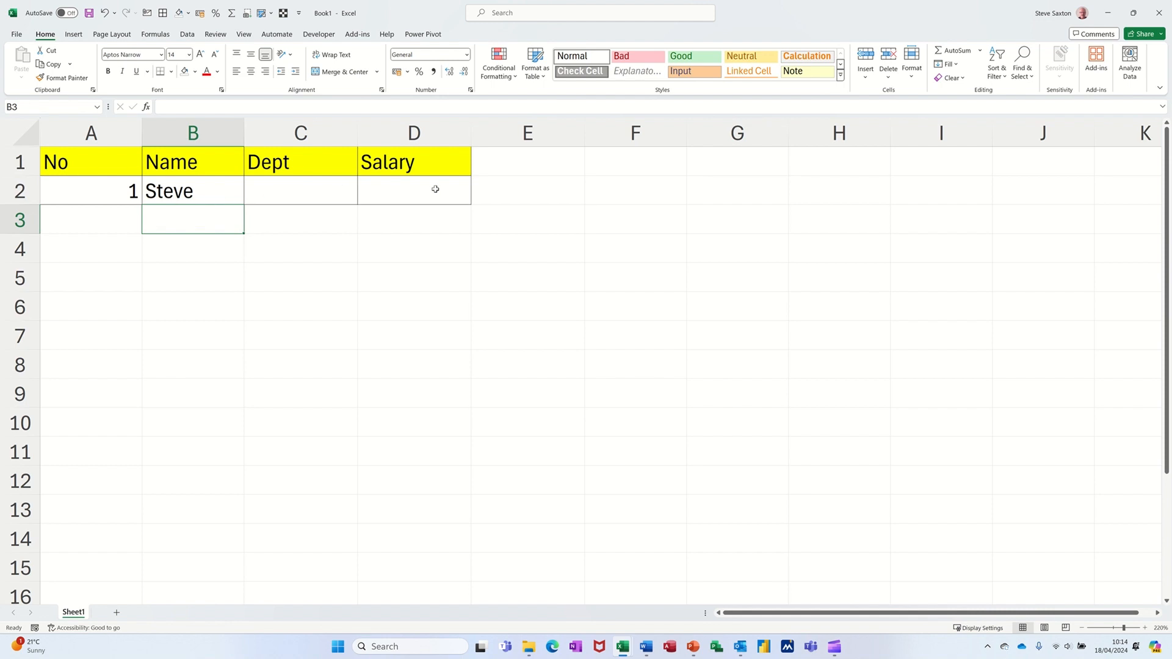
{"action": "mouse_move", "coordinate": [578, 245]}
{"action": "type", "text": "Dave"}
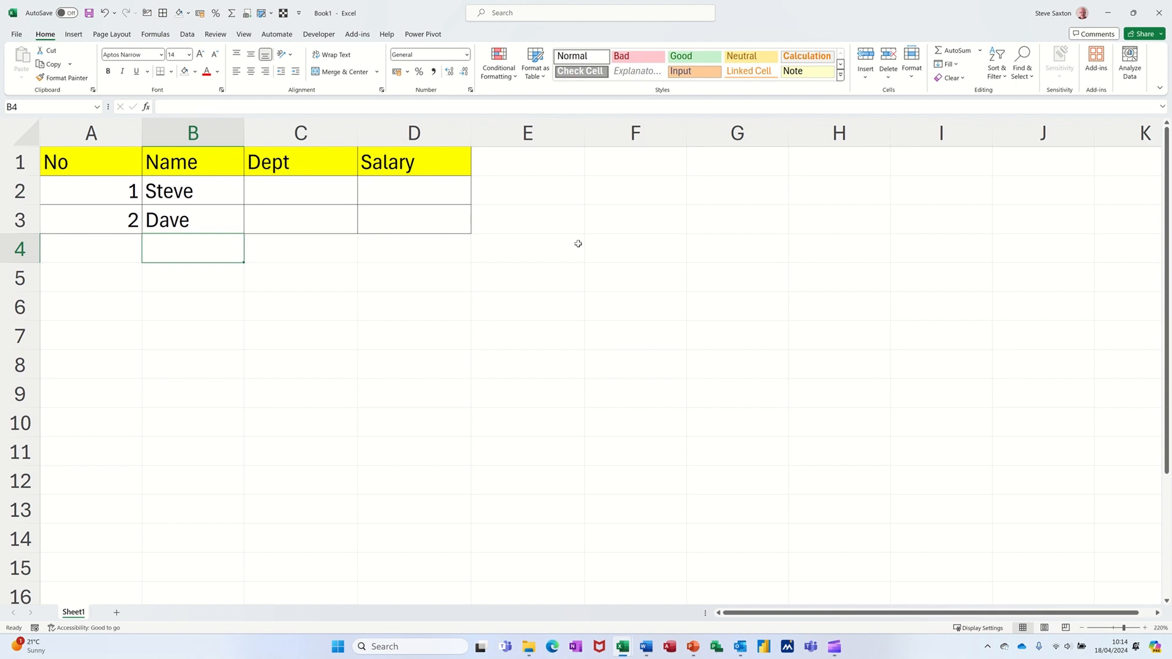
{"action": "type", "text": "John"}
{"action": "left_click", "coordinate": [193, 278]}
{"action": "type", "text": "Anne"}
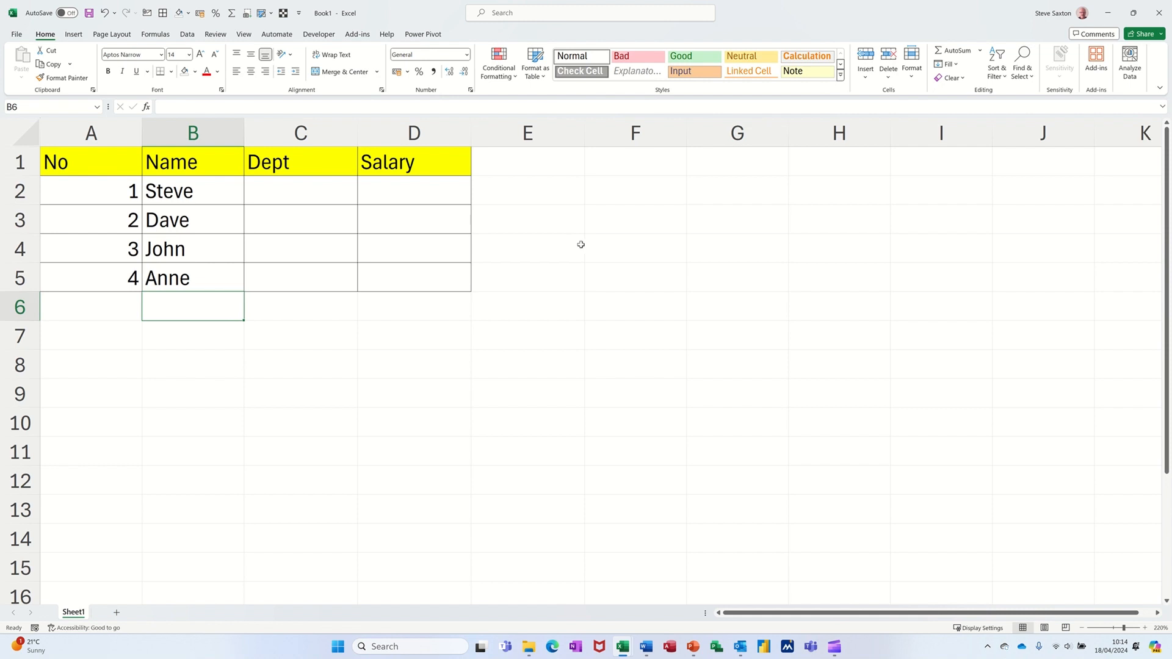
{"action": "mouse_move", "coordinate": [95, 241]}
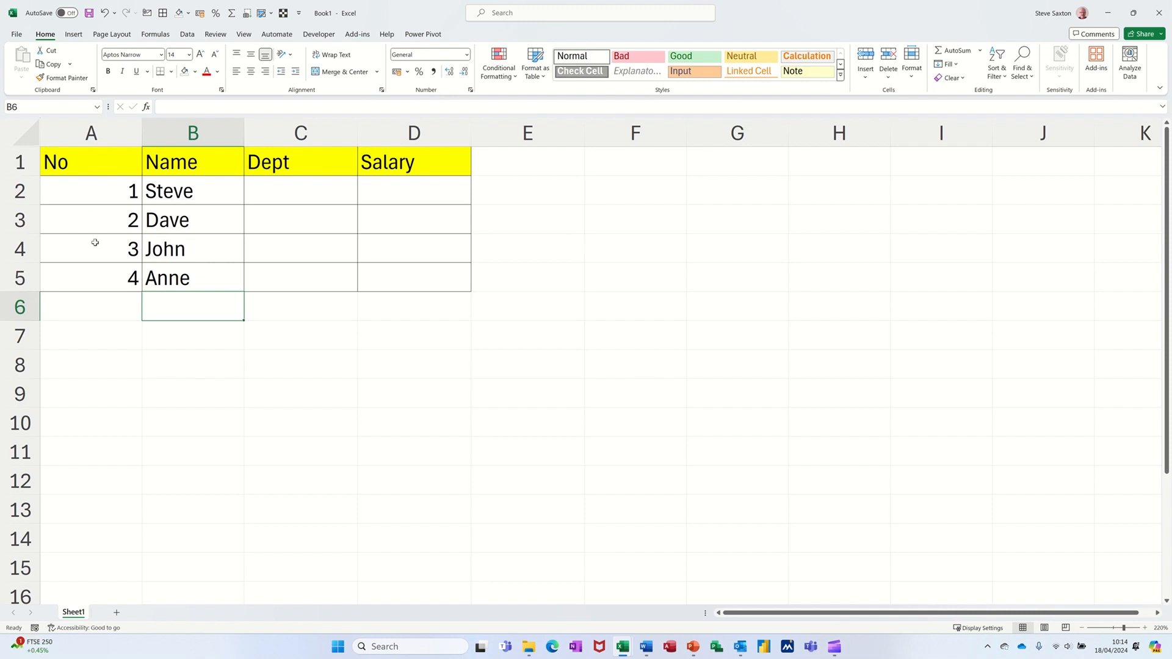
{"action": "mouse_move", "coordinate": [242, 281]}
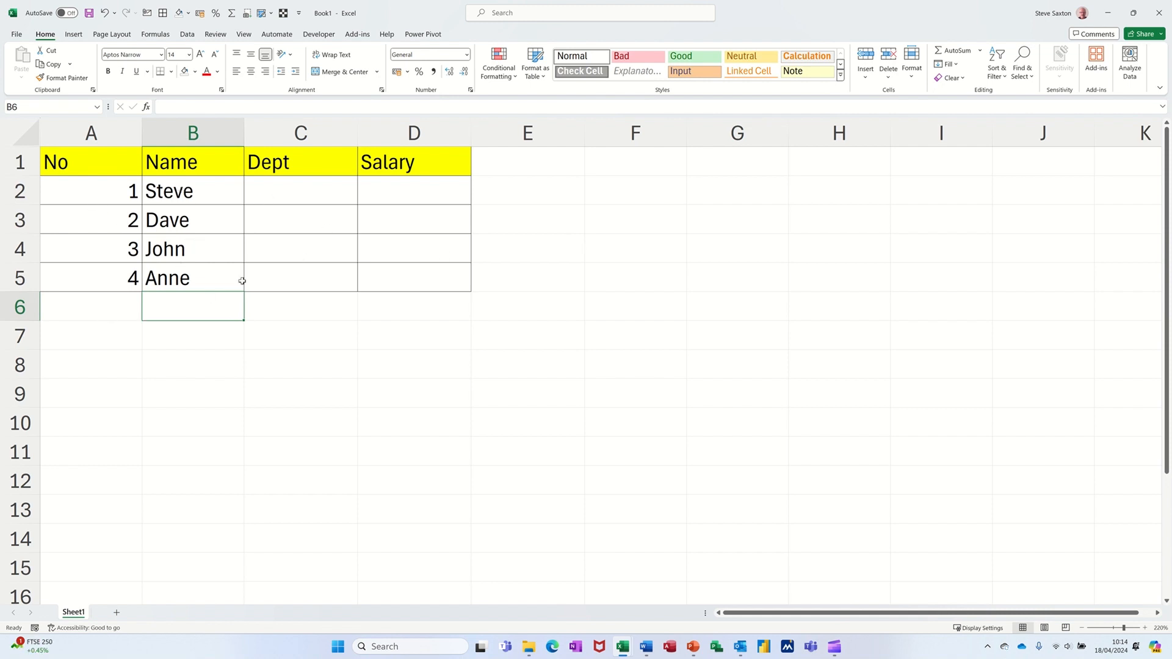
{"action": "mouse_move", "coordinate": [362, 261]}
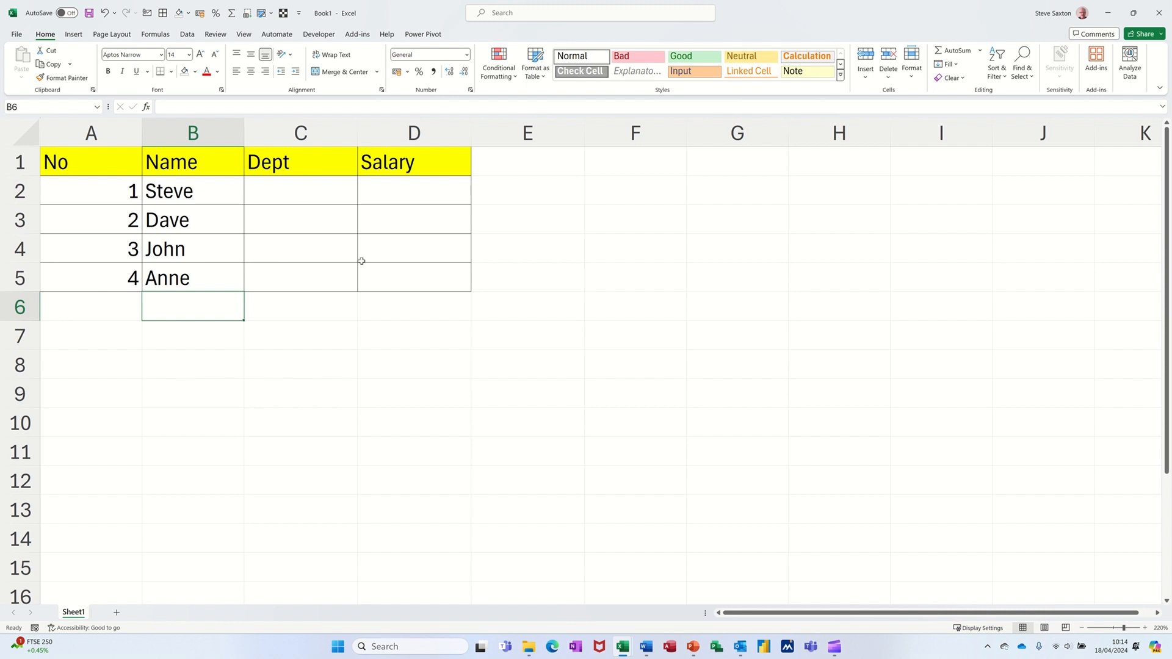
{"action": "mouse_move", "coordinate": [228, 303]}
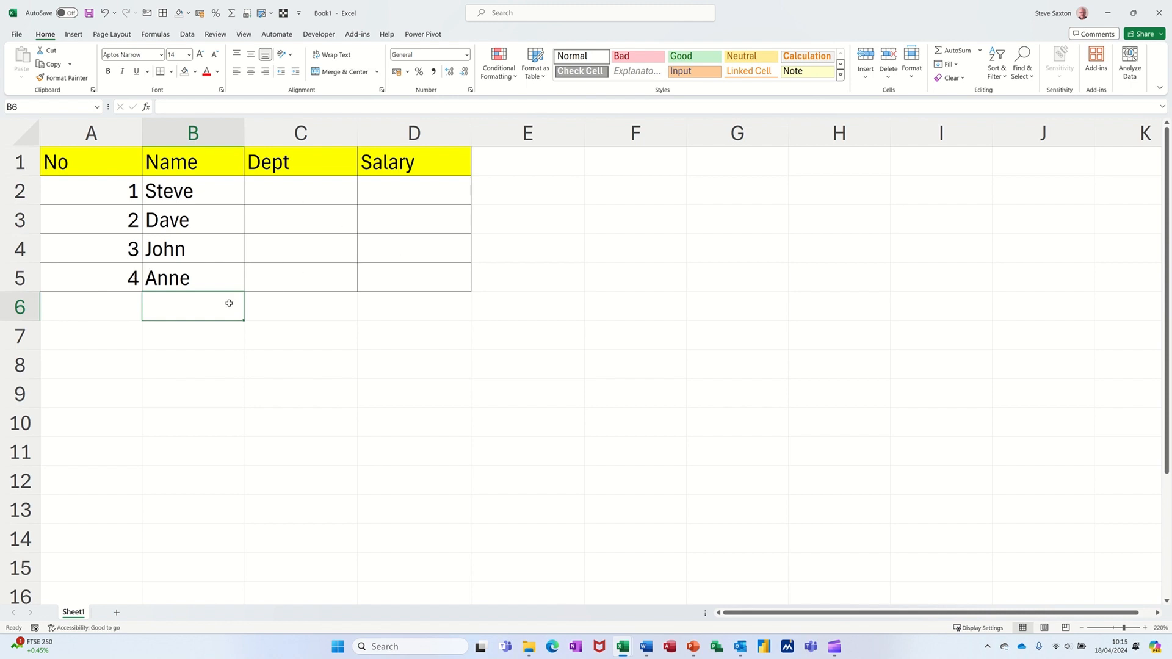
{"action": "mouse_move", "coordinate": [213, 299]}
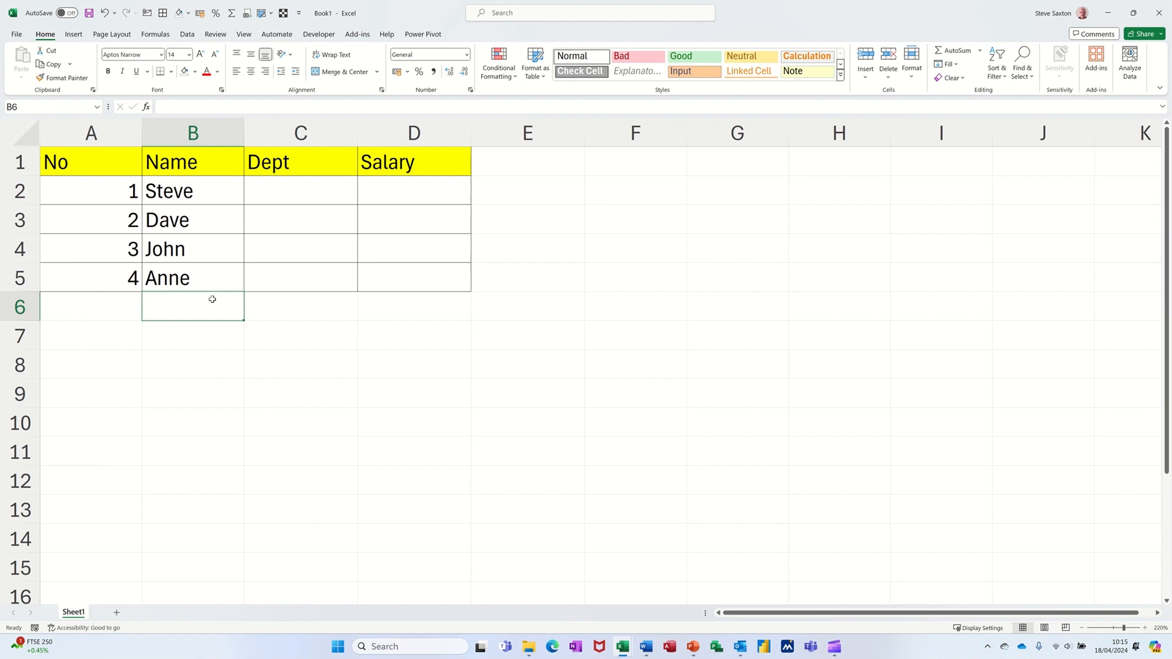
{"action": "mouse_move", "coordinate": [101, 161]}
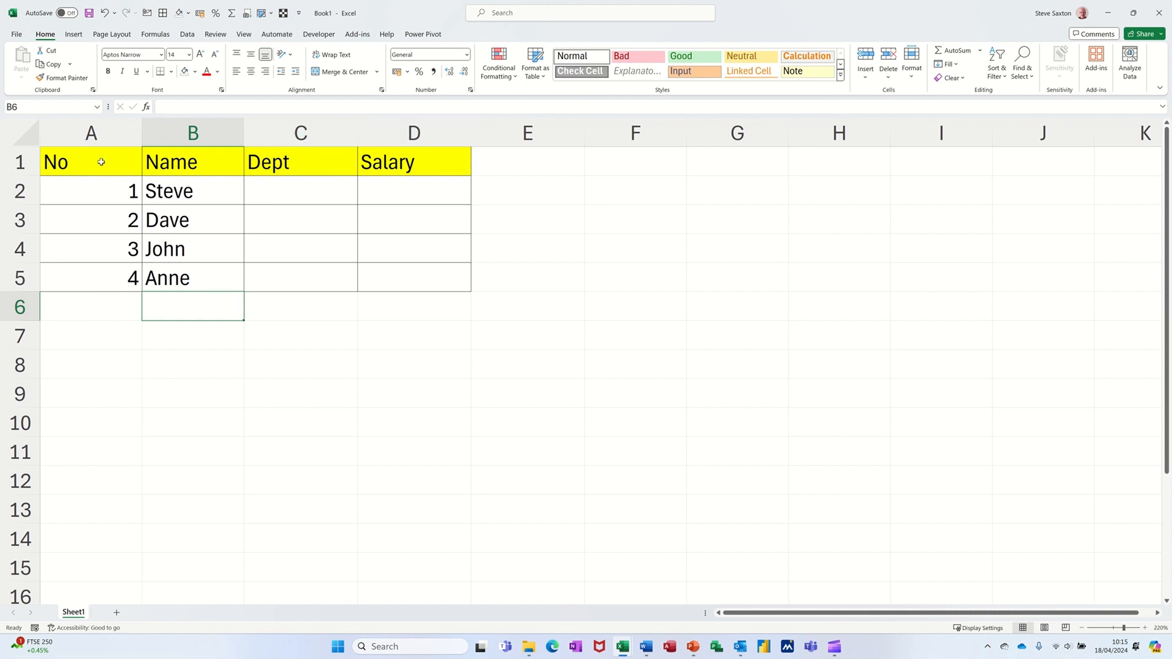
Step: Copy the No, Name, Dept, Salary headers to F1:I1 and select the empty rows F2:I10 below
{"action": "left_click", "coordinate": [92, 162]}
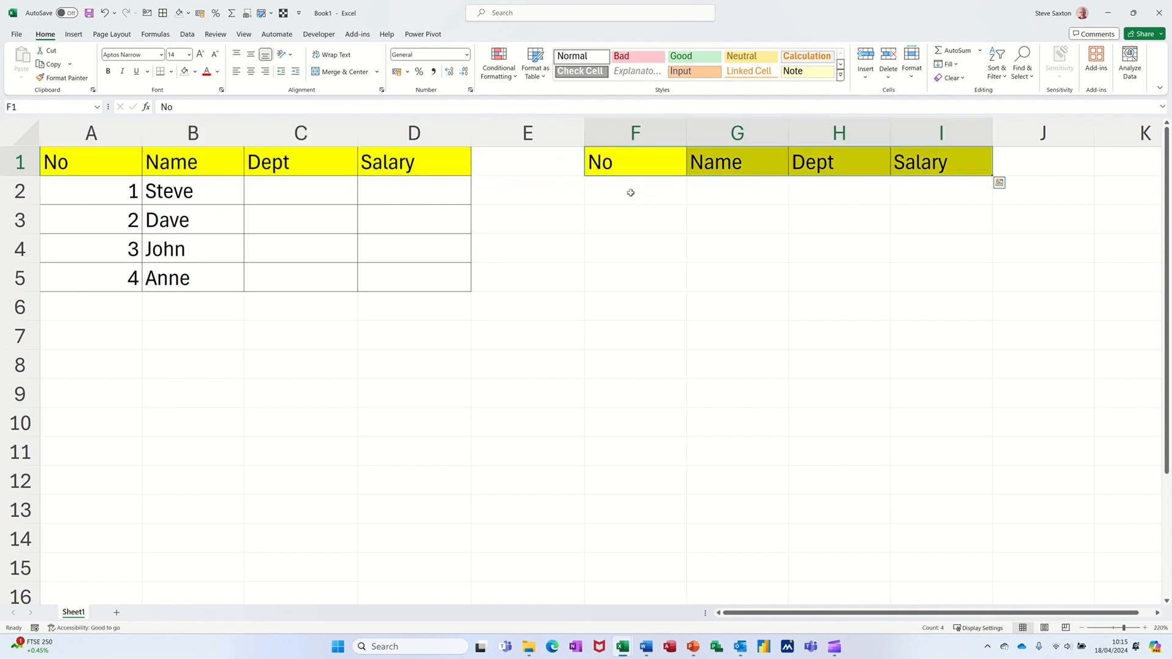
{"action": "left_click", "coordinate": [635, 191]}
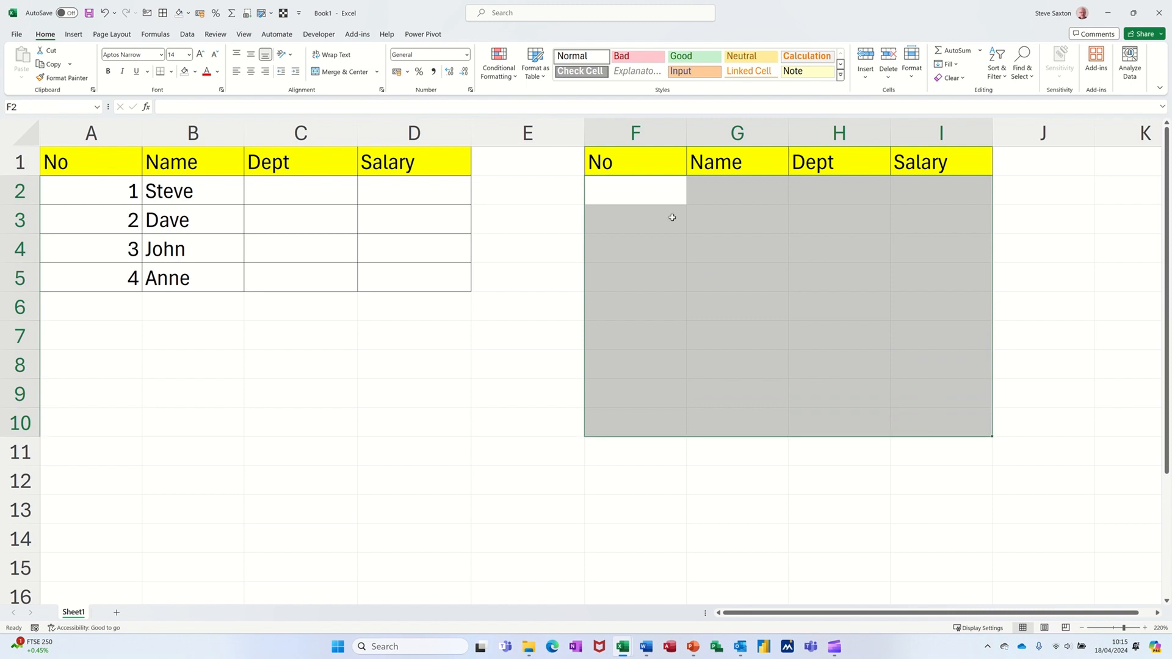
{"action": "mouse_move", "coordinate": [509, 87]}
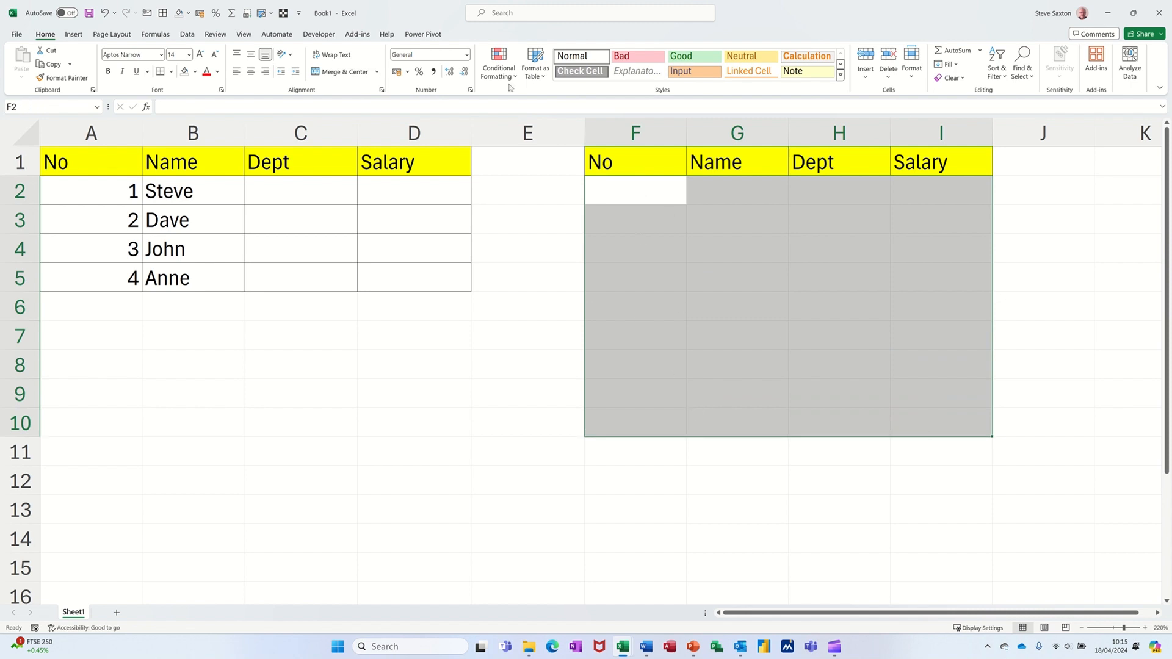
{"action": "mouse_move", "coordinate": [498, 64]}
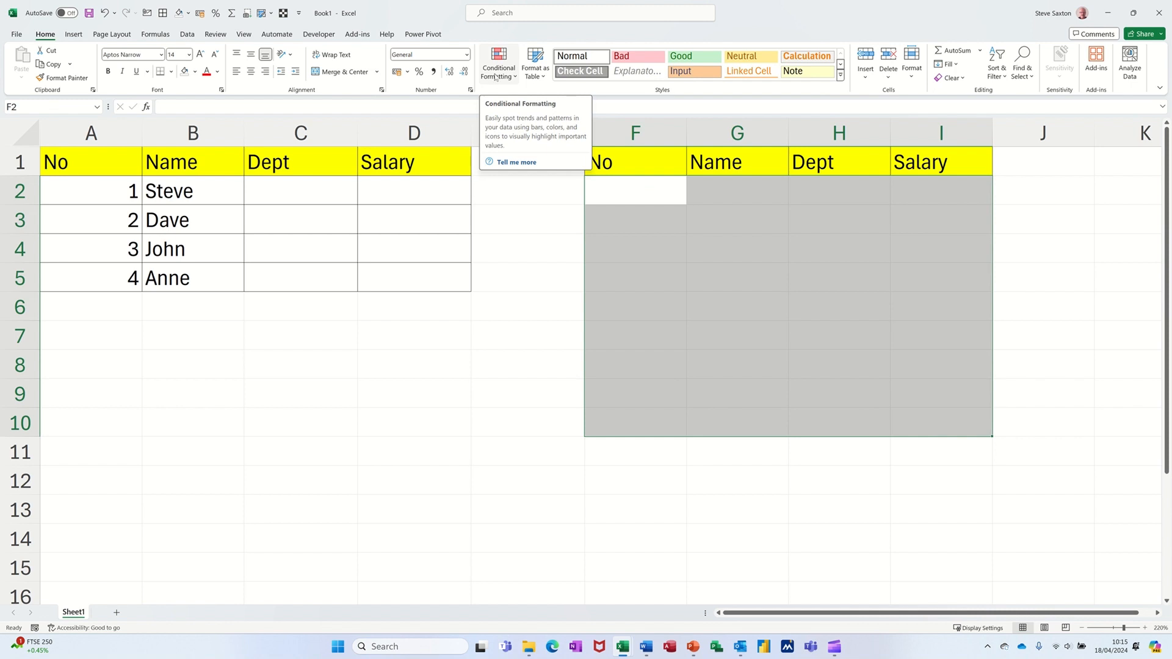
Step: Create a formula-based conditional formatting rule with the condition =$F2 (row reference relative)
{"action": "left_click", "coordinate": [498, 64]}
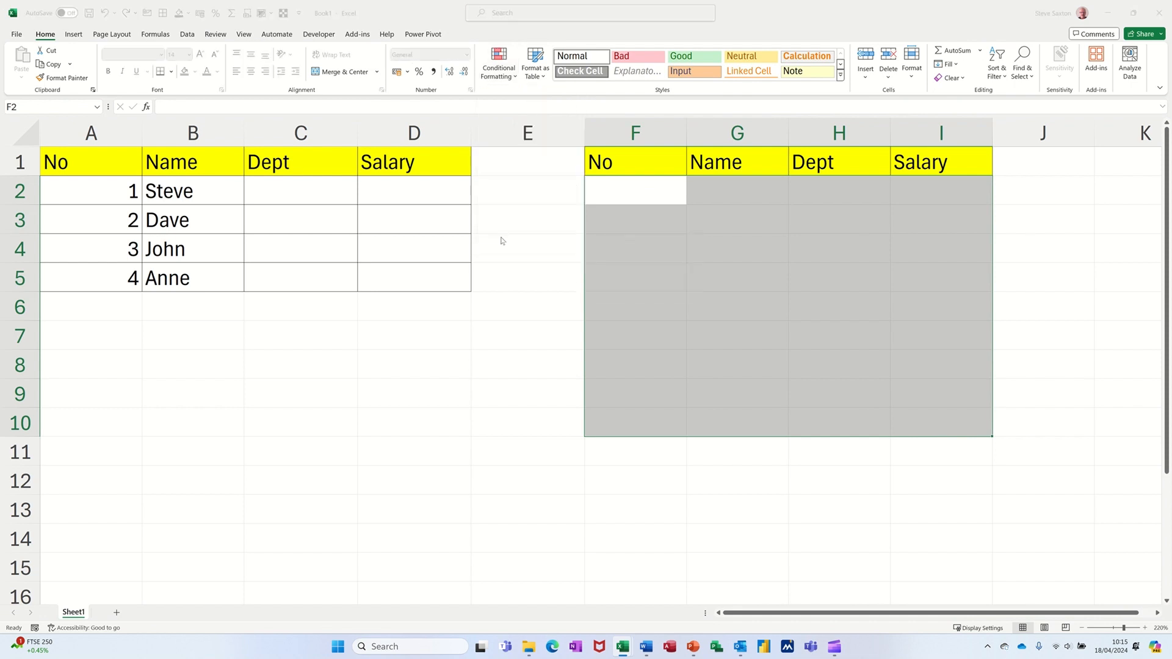
{"action": "left_click", "coordinate": [499, 66]}
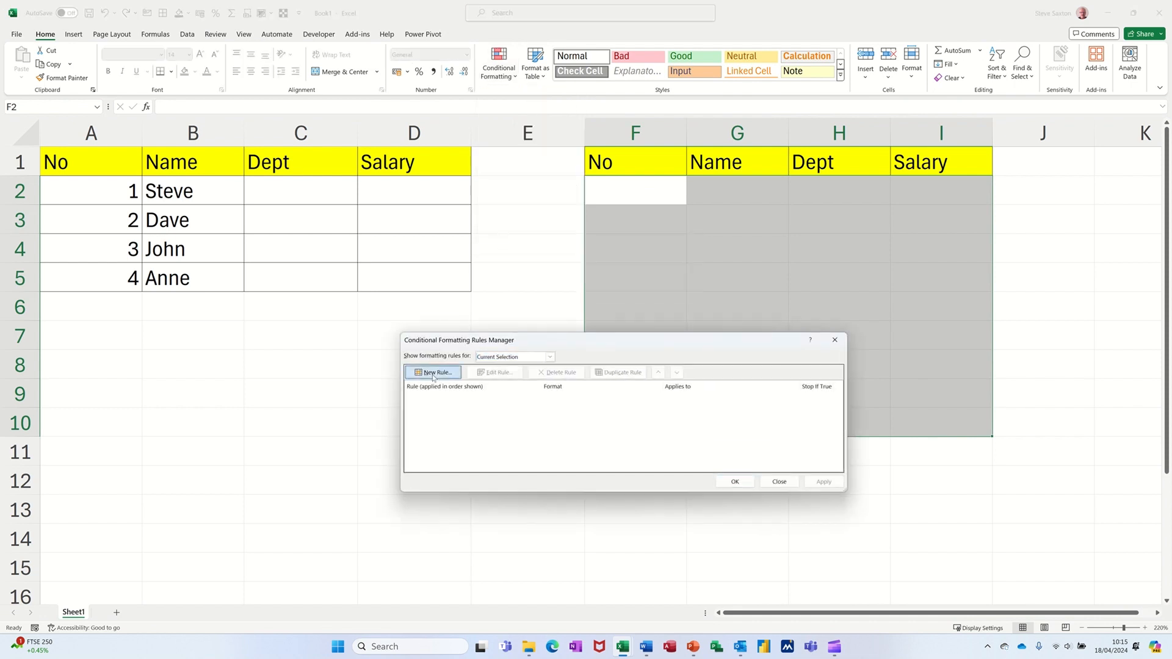
{"action": "left_click", "coordinate": [434, 373]}
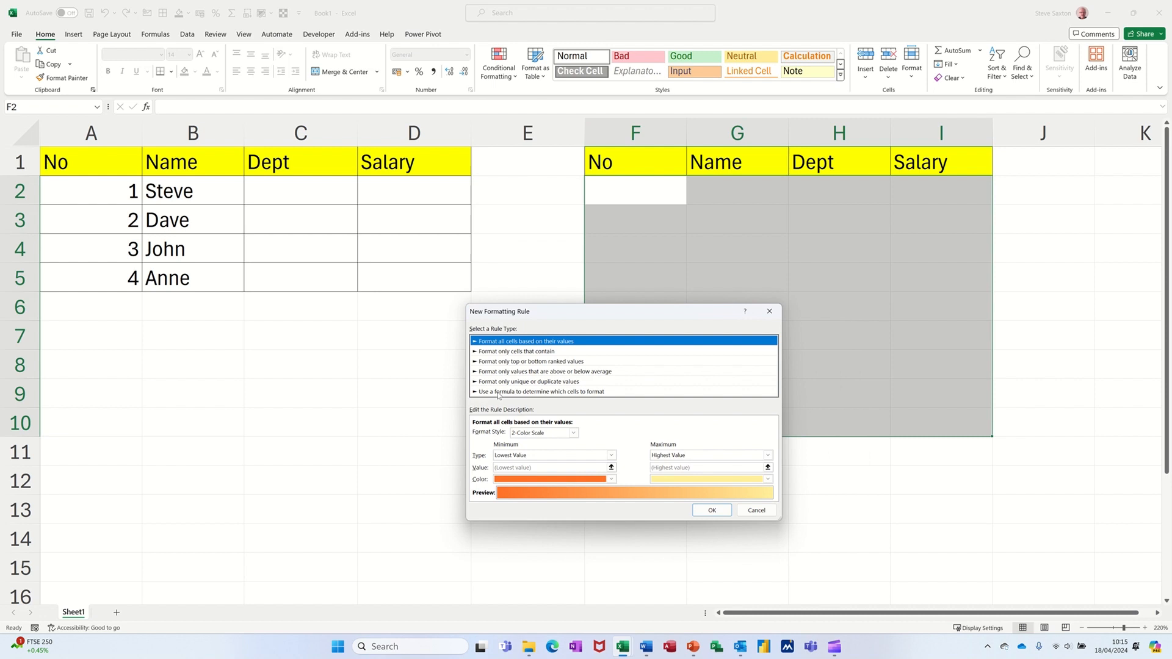
{"action": "left_click", "coordinate": [539, 390]}
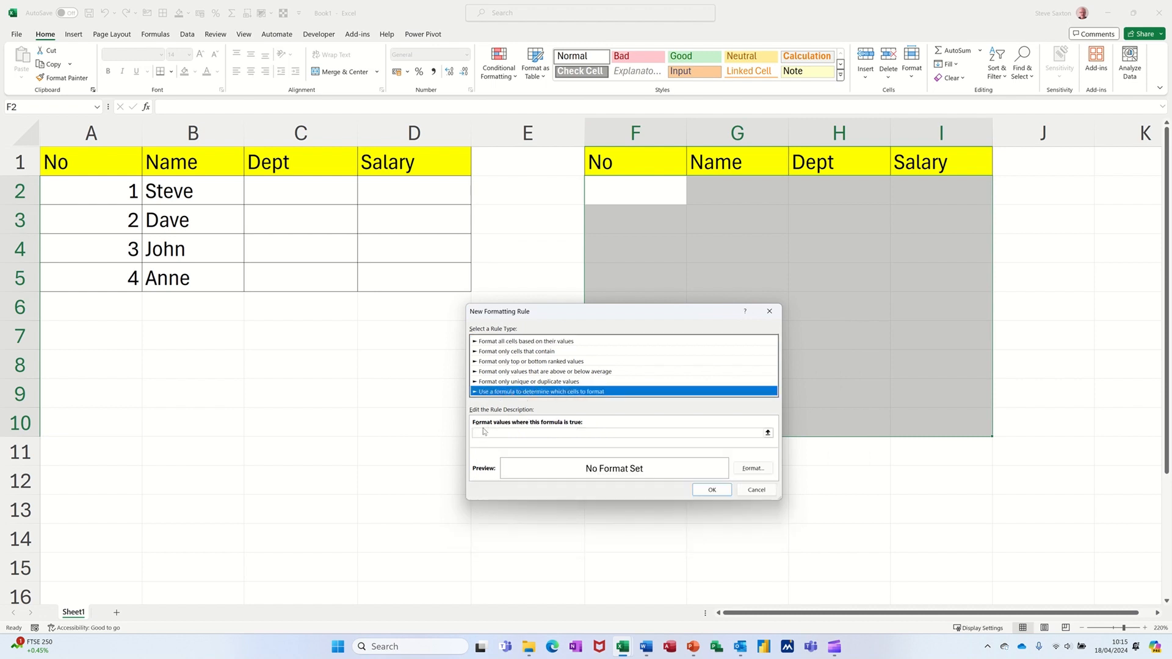
{"action": "left_click", "coordinate": [620, 432]}
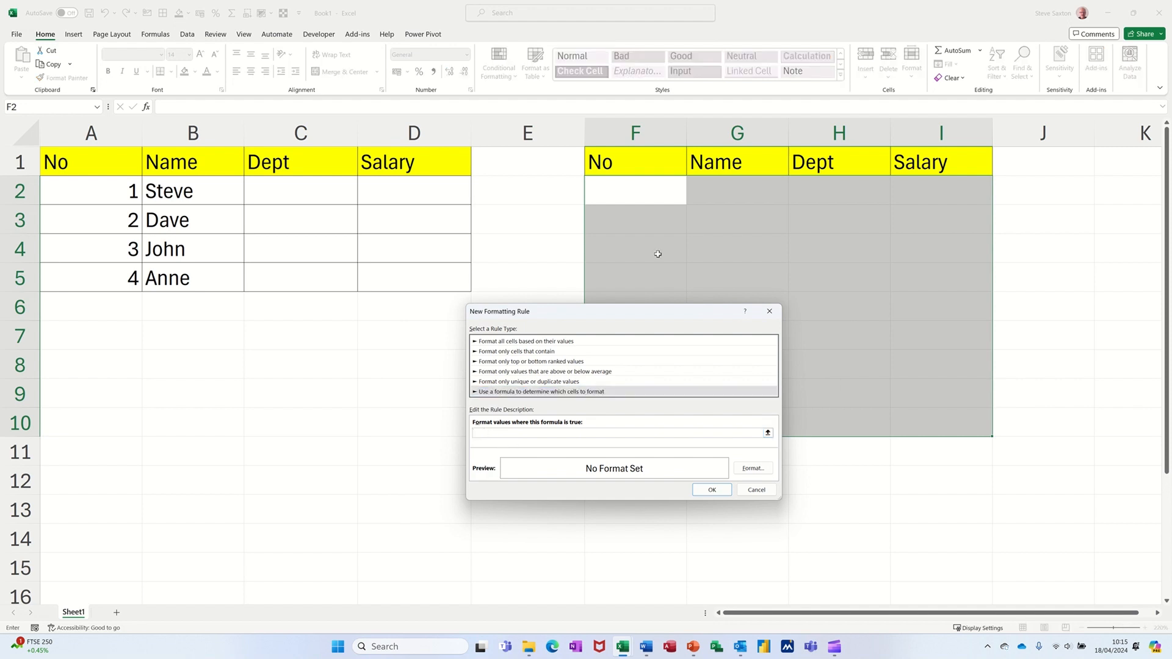
{"action": "left_click", "coordinate": [635, 191]}
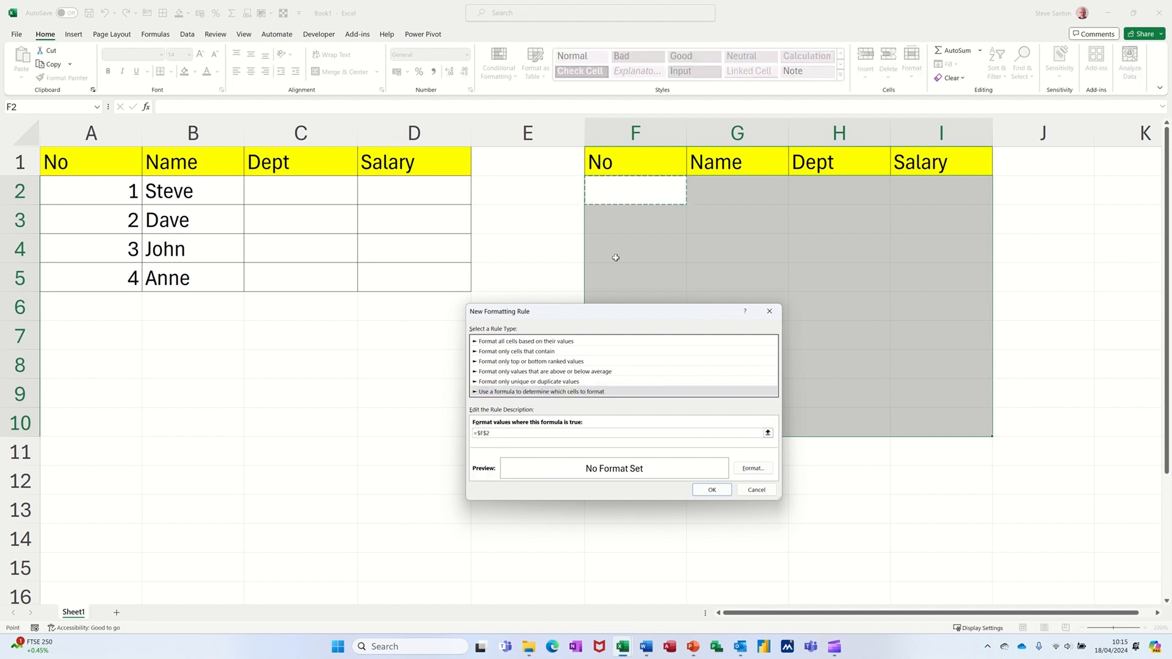
{"action": "mouse_move", "coordinate": [510, 445]}
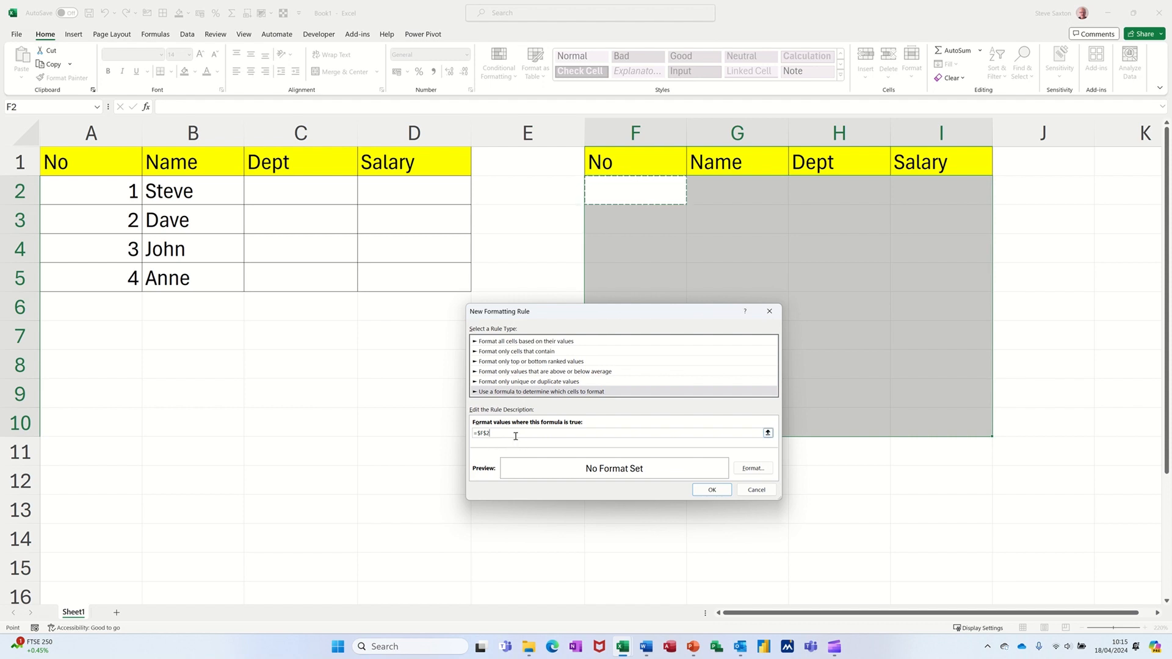
{"action": "mouse_move", "coordinate": [543, 448]}
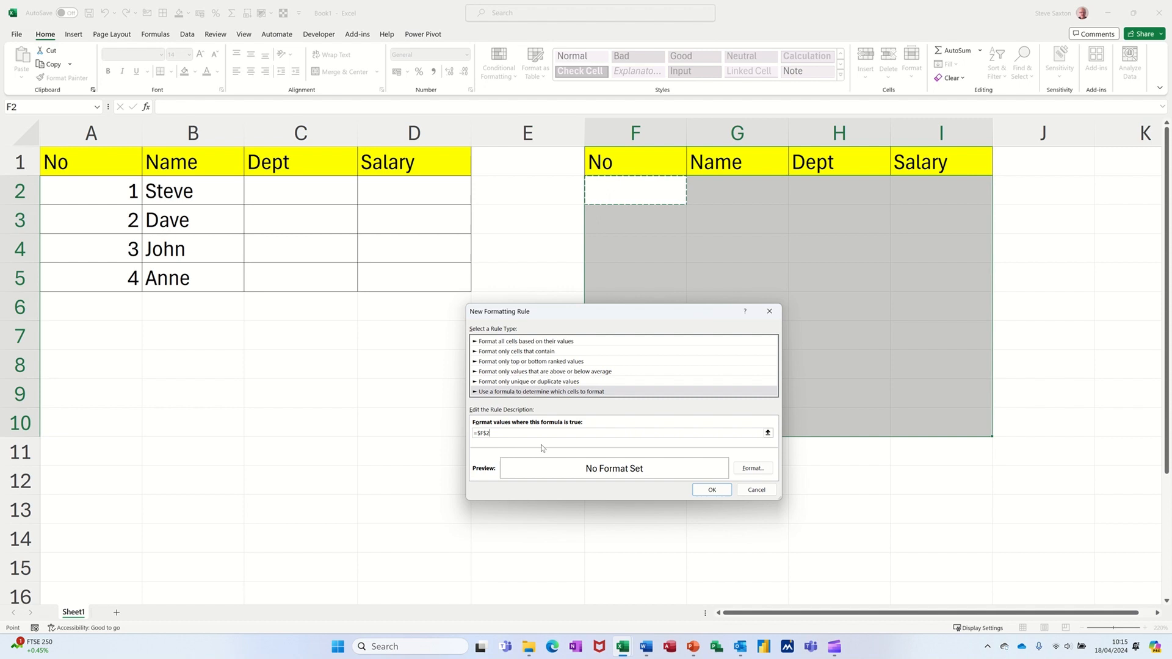
{"action": "key", "text": "Backspace"}
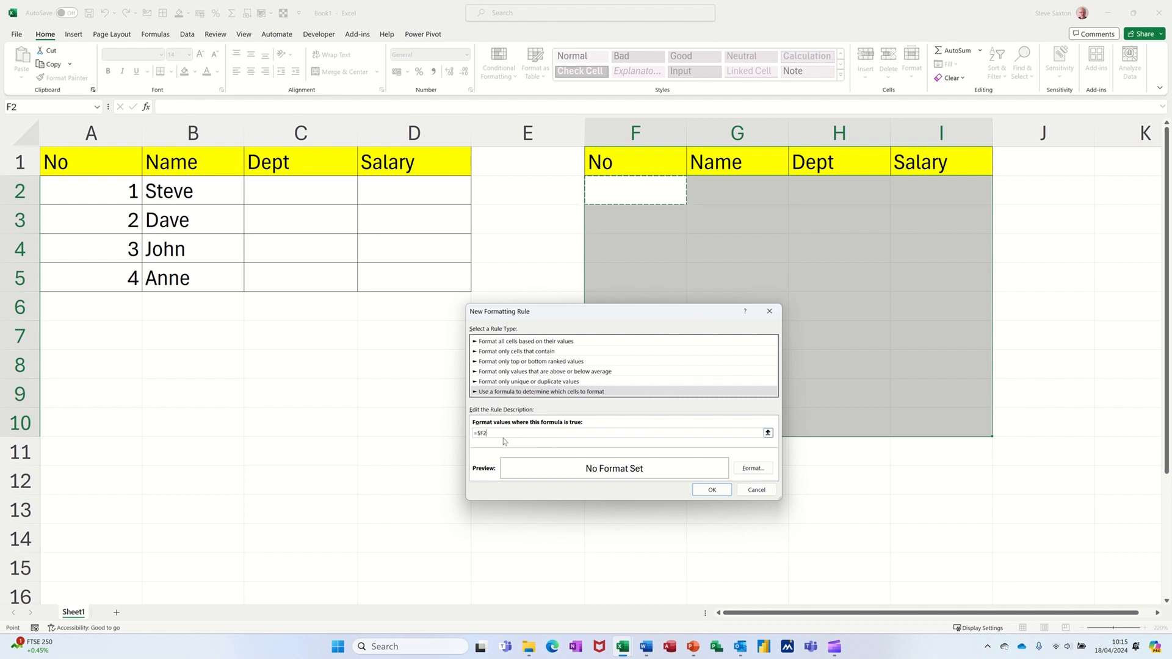
{"action": "mouse_move", "coordinate": [892, 283]}
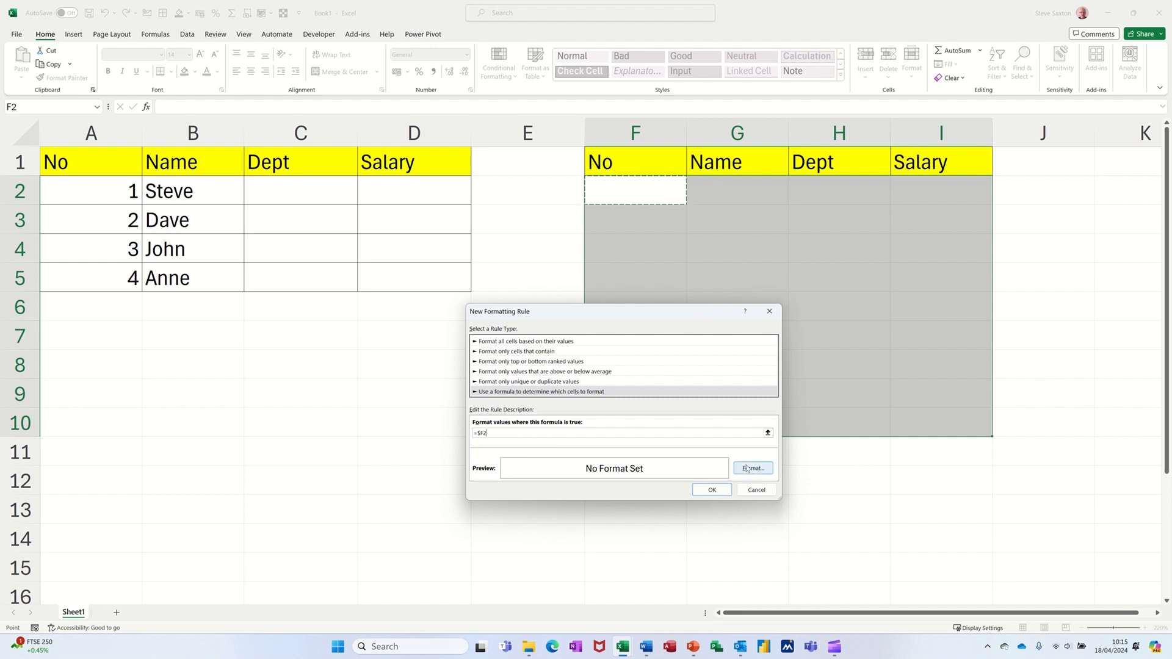
Step: Give the =$F2 rule an outline border format and apply it to the second table's rows
{"action": "left_click", "coordinate": [751, 468]}
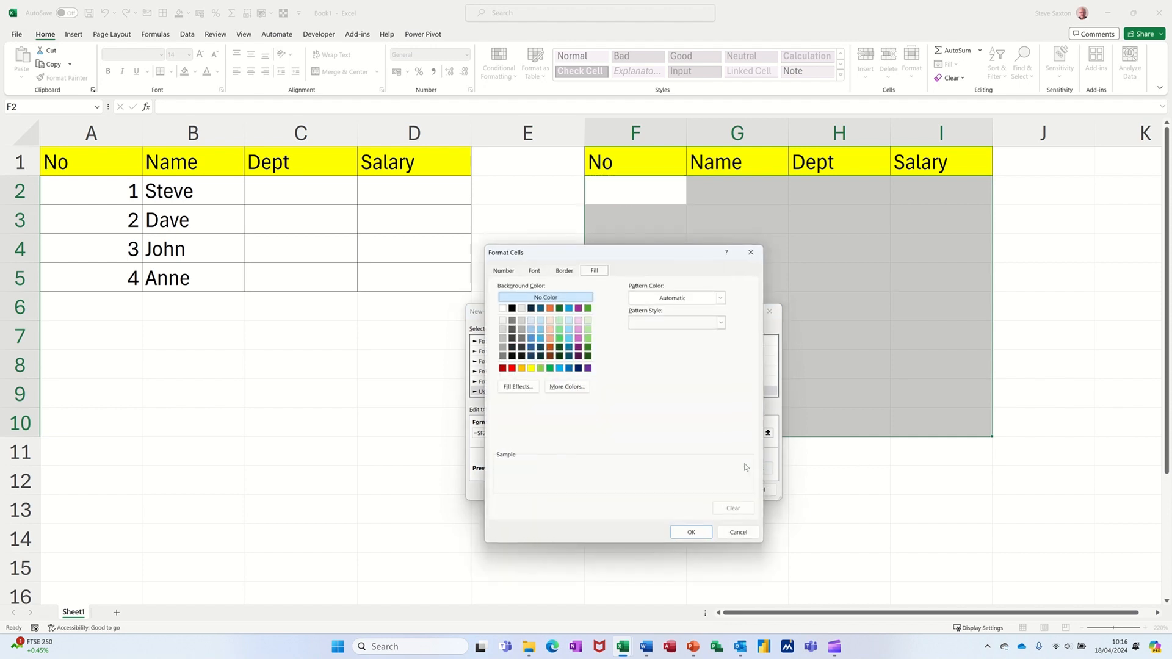
{"action": "left_click", "coordinate": [565, 271]}
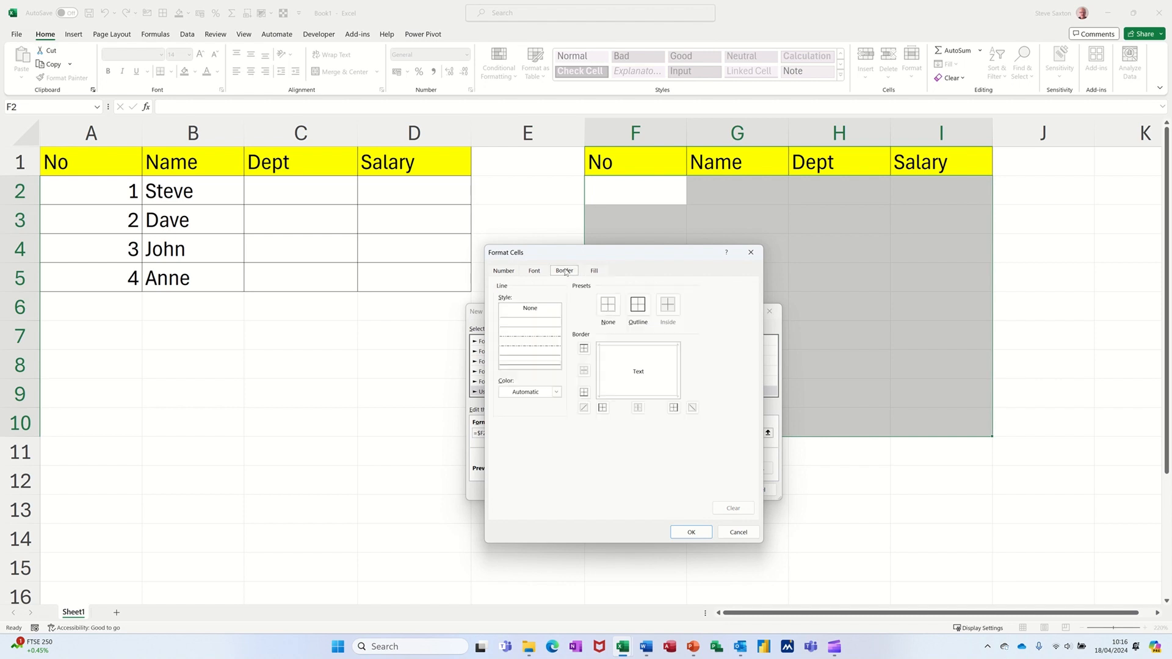
{"action": "left_click", "coordinate": [638, 307]}
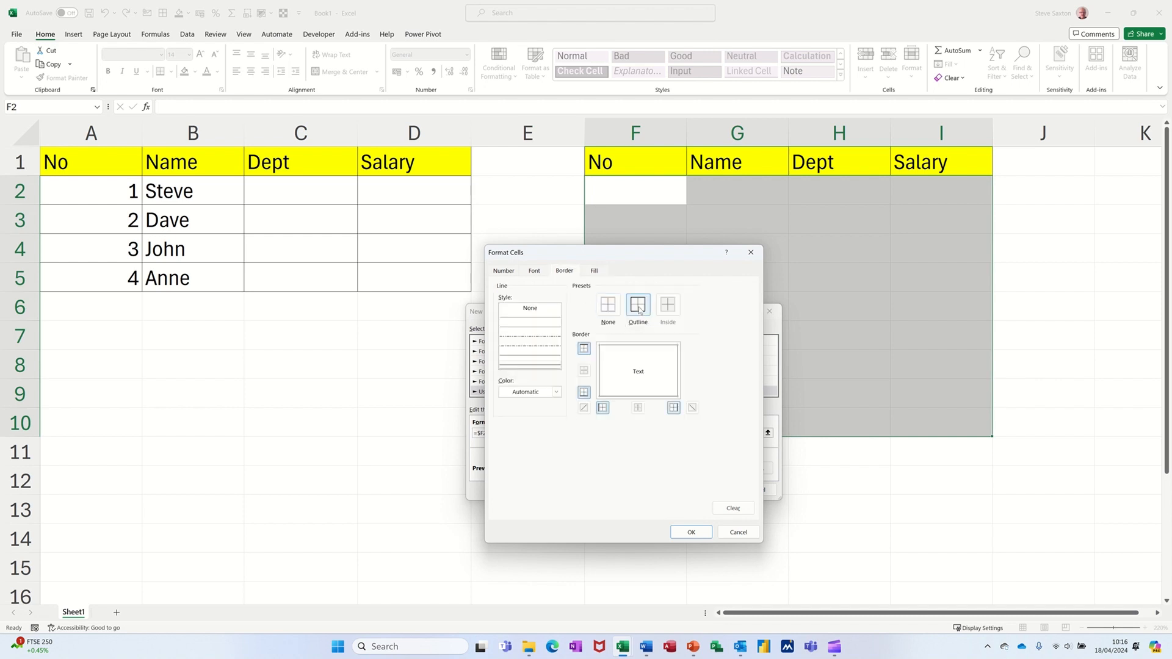
{"action": "left_click", "coordinate": [637, 307]}
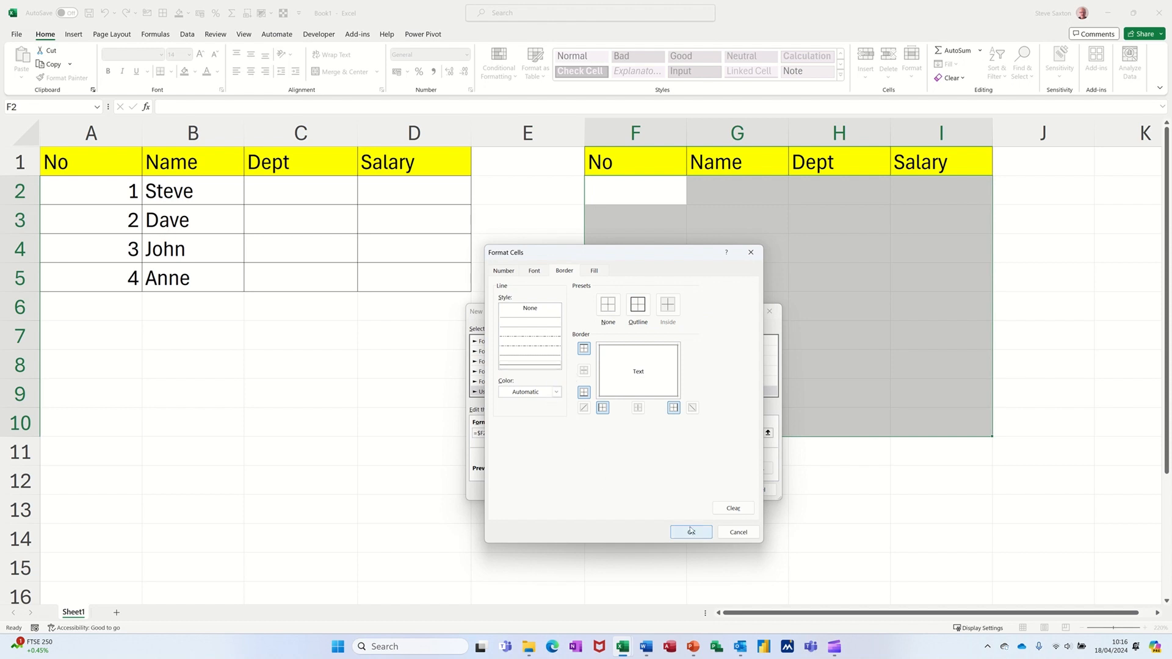
{"action": "left_click", "coordinate": [690, 531]}
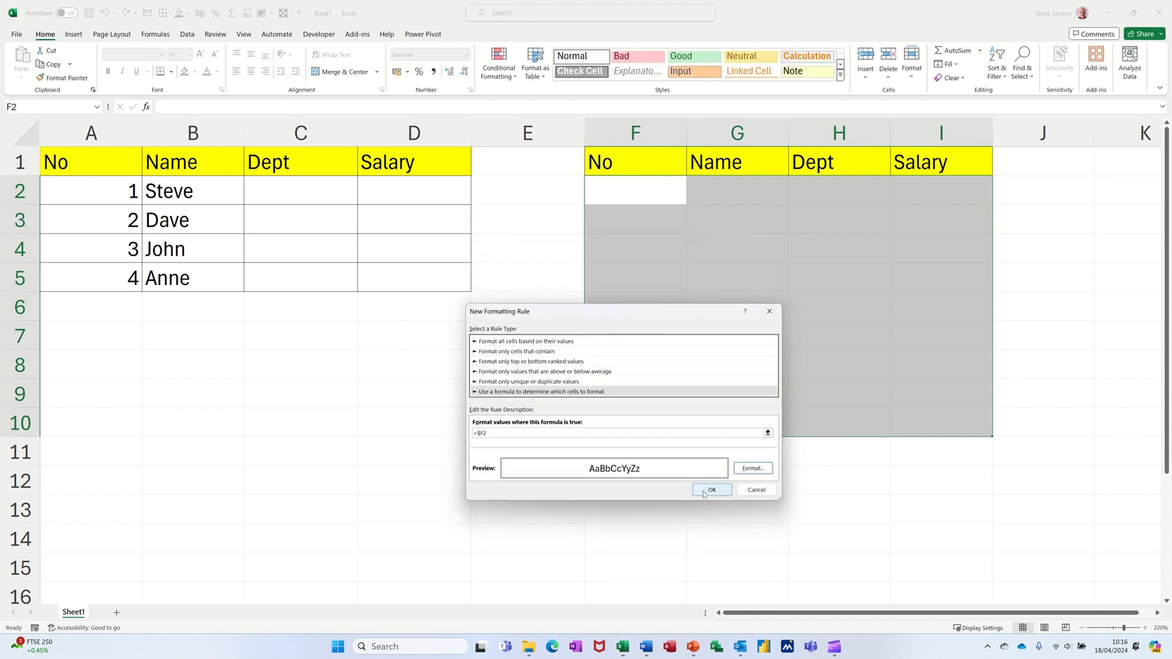
{"action": "left_click", "coordinate": [710, 490]}
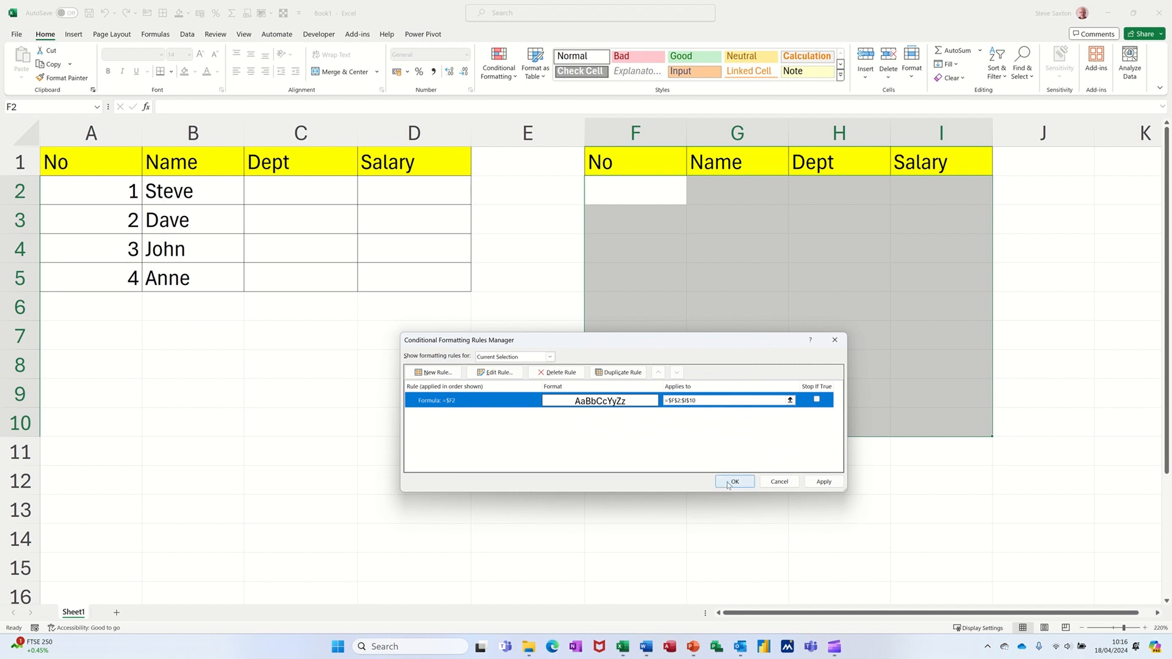
{"action": "left_click", "coordinate": [734, 482]}
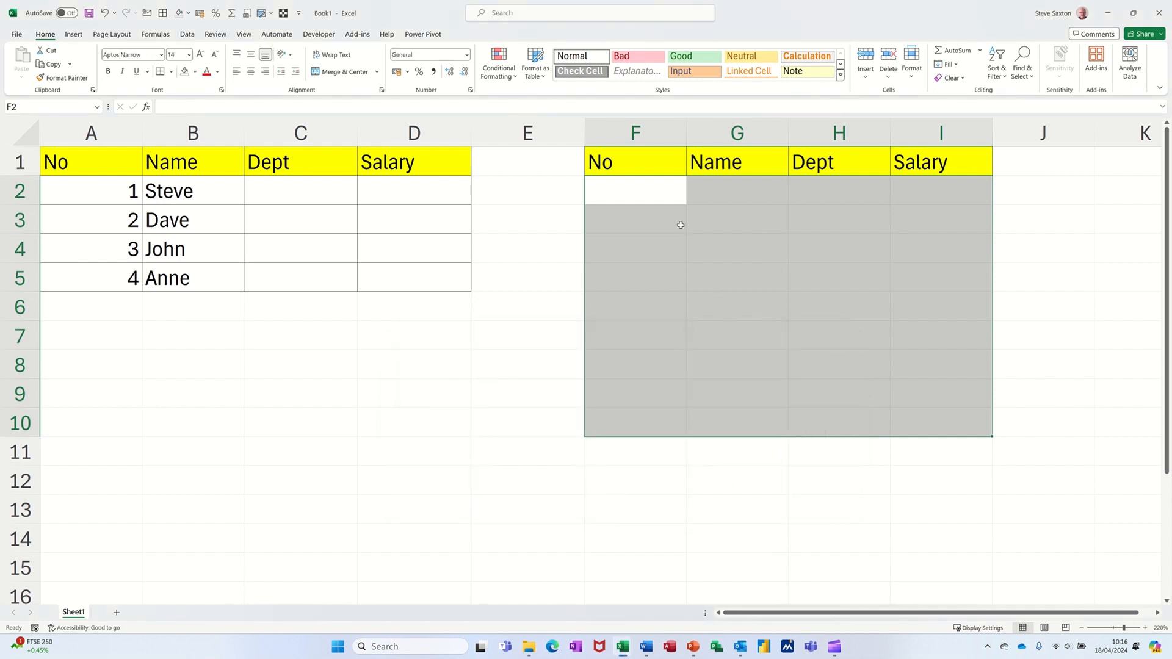
{"action": "left_click", "coordinate": [635, 191]}
{"action": "type", "text": "1"}
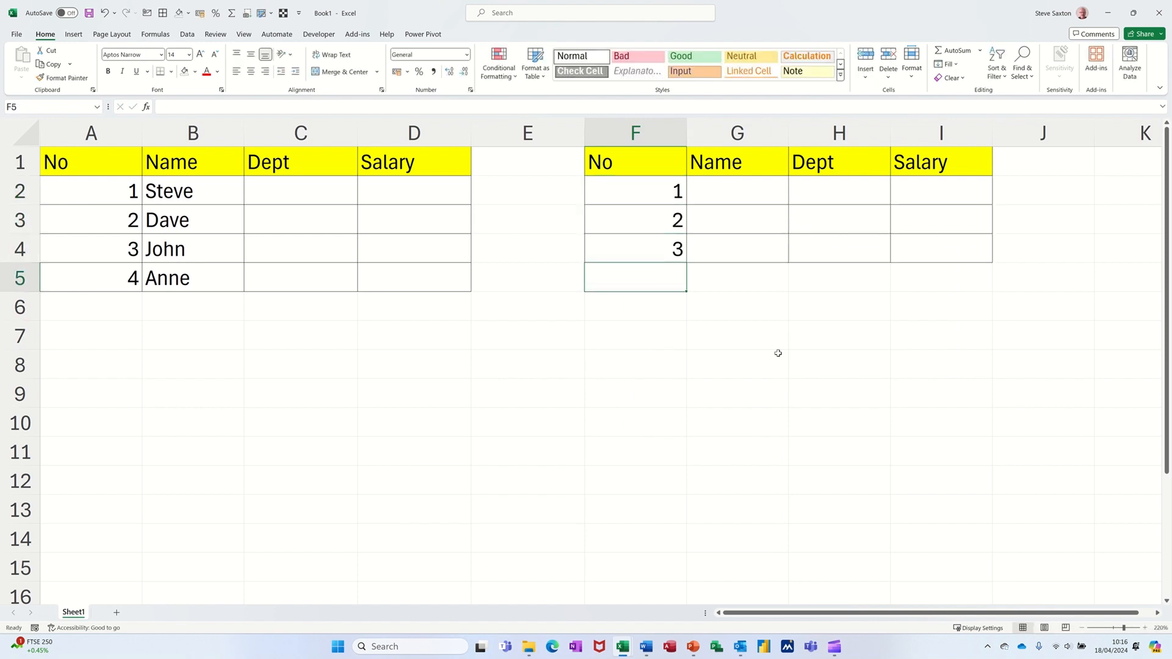
{"action": "mouse_move", "coordinate": [789, 223]}
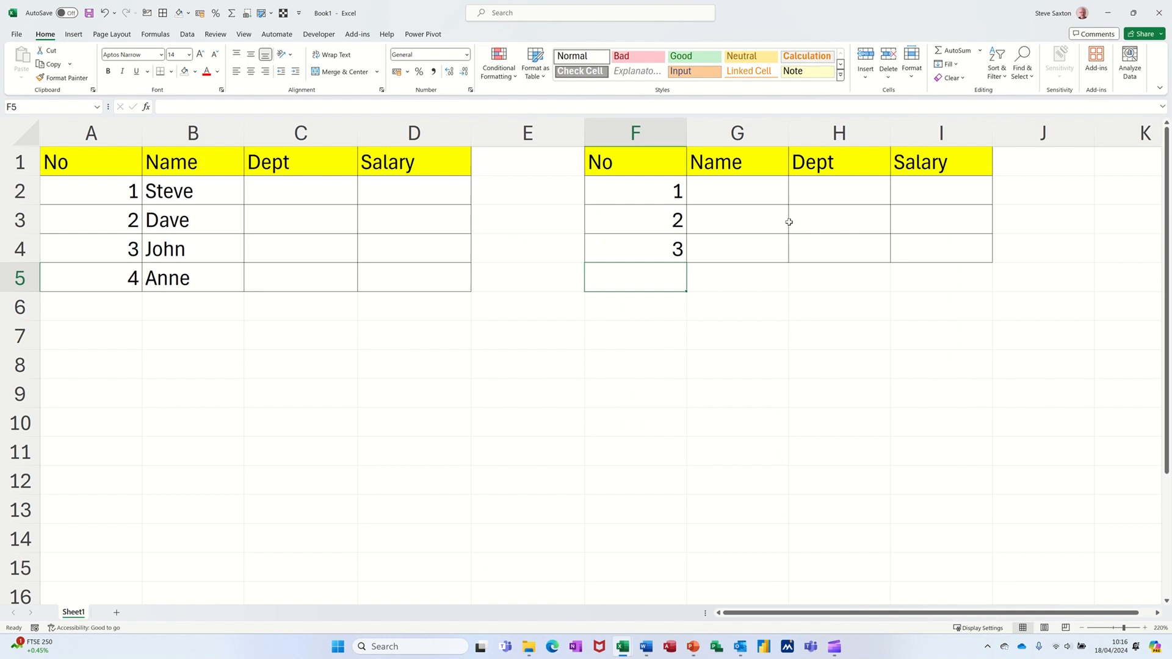
{"action": "mouse_move", "coordinate": [834, 213]}
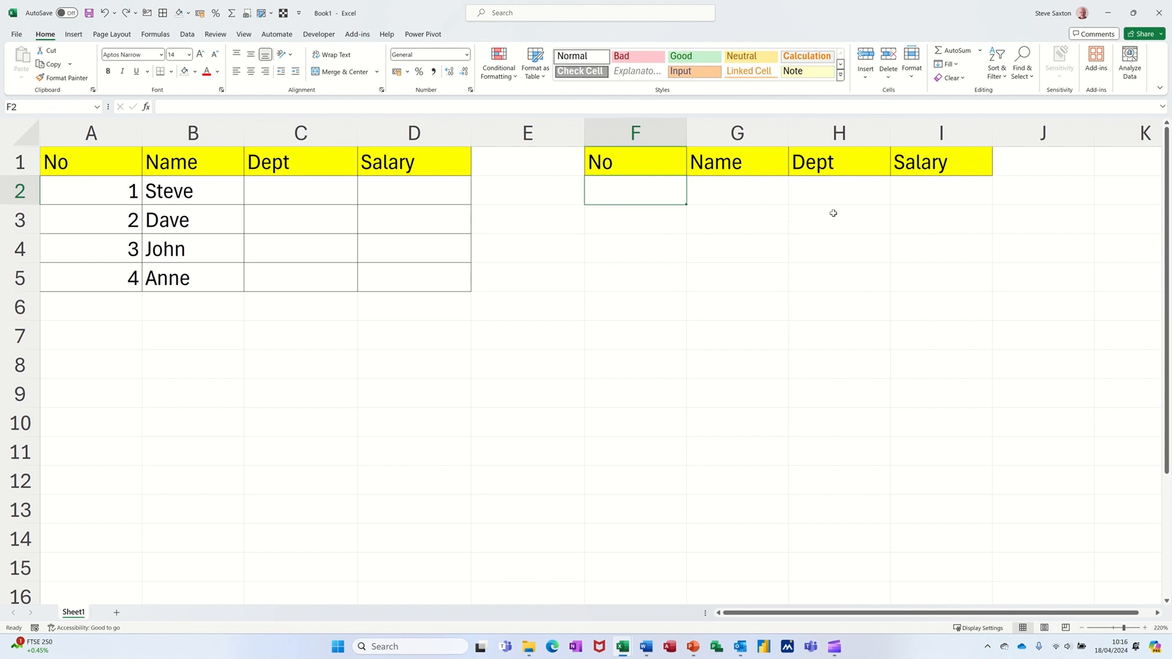
{"action": "mouse_move", "coordinate": [587, 340]}
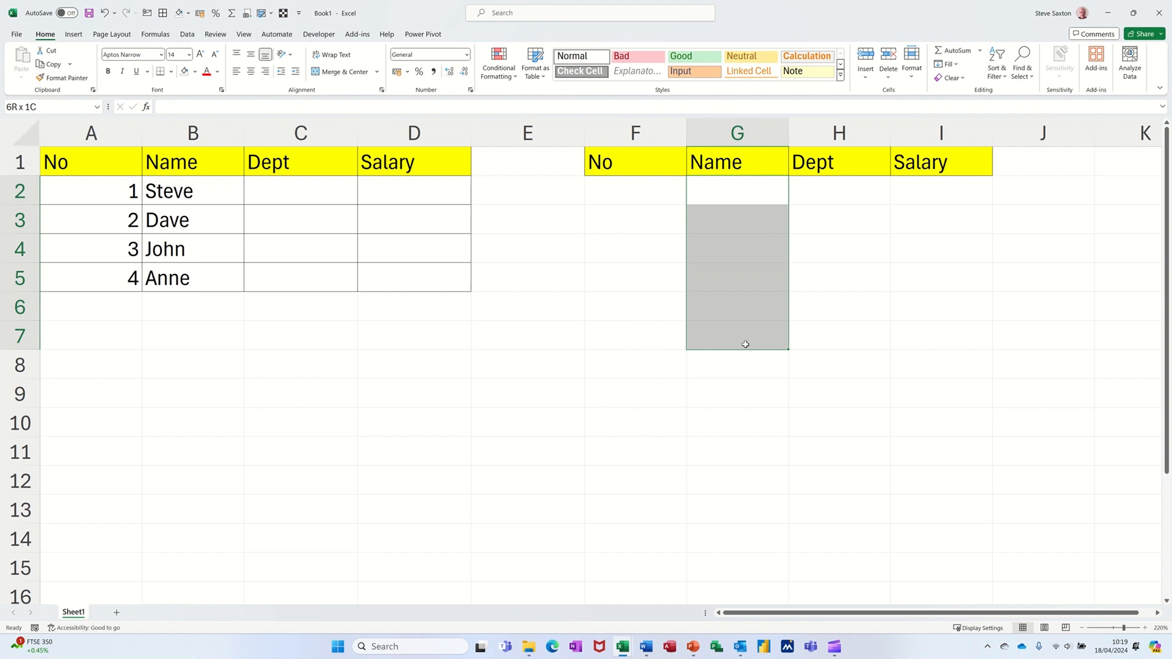
Step: Enter =SEQUENCE(COUNTA(G2:G10)) in F2, which shows #CALC! while no names exist
{"action": "left_click", "coordinate": [635, 191]}
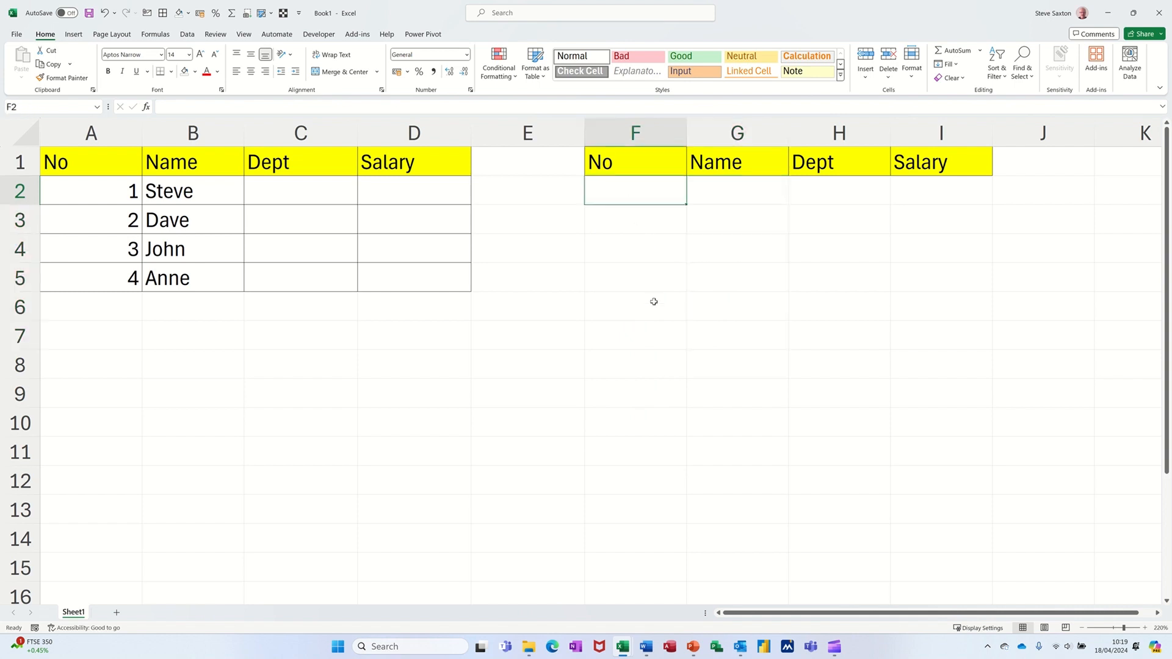
{"action": "type", "text": "=sequ"}
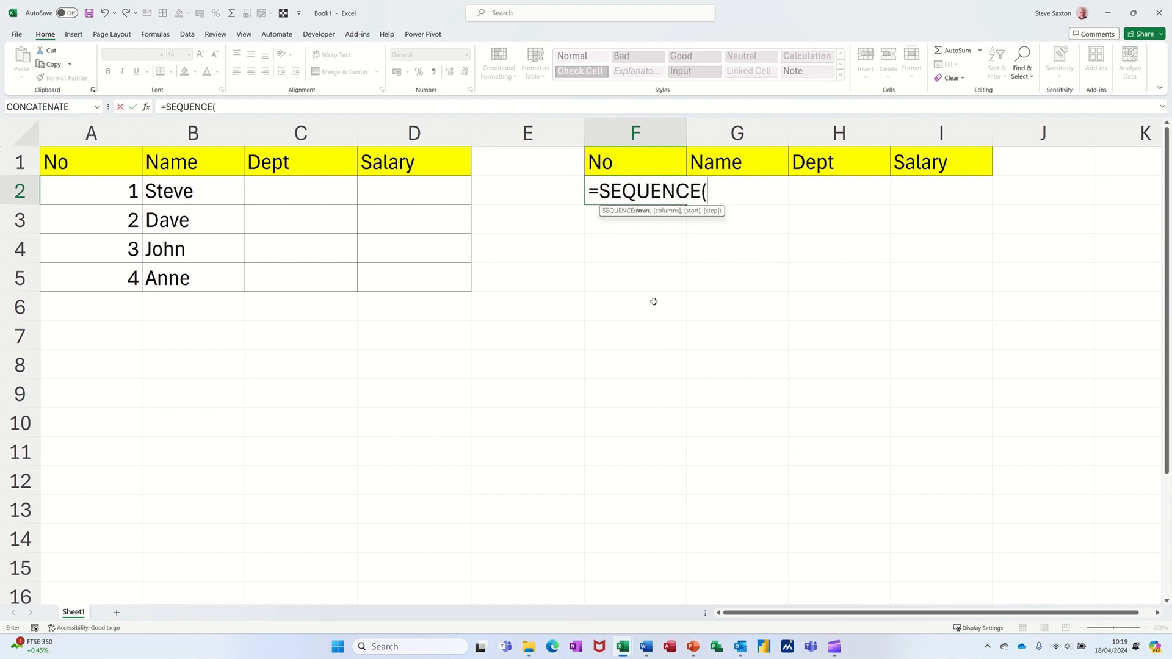
{"action": "mouse_move", "coordinate": [664, 211]}
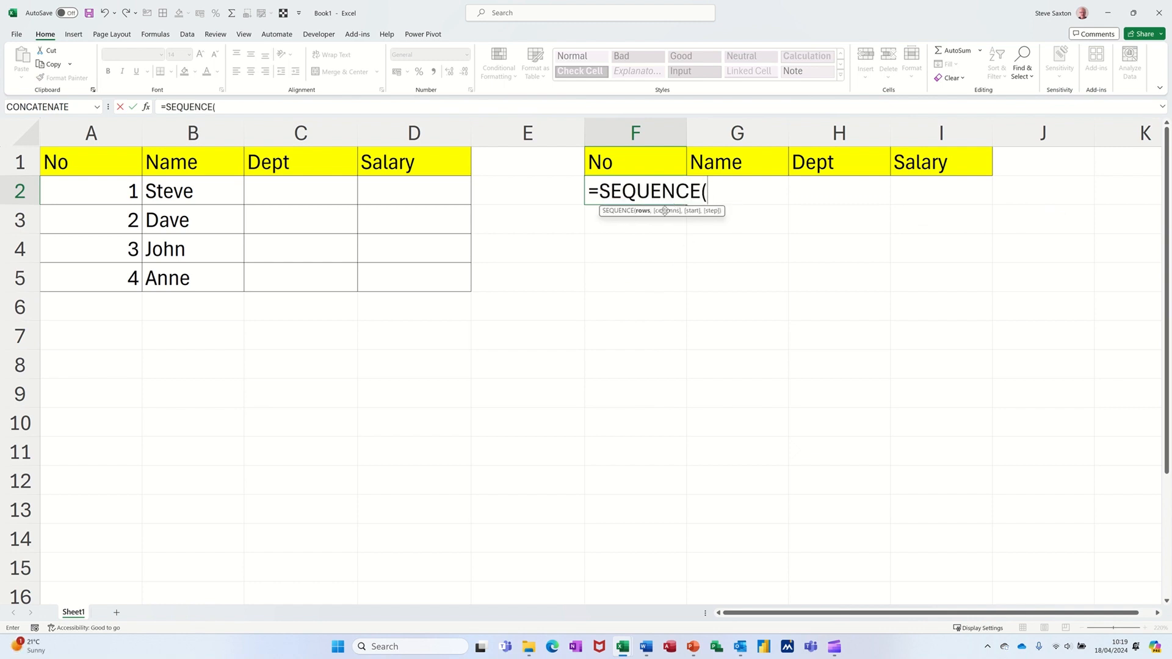
{"action": "mouse_move", "coordinate": [725, 238]}
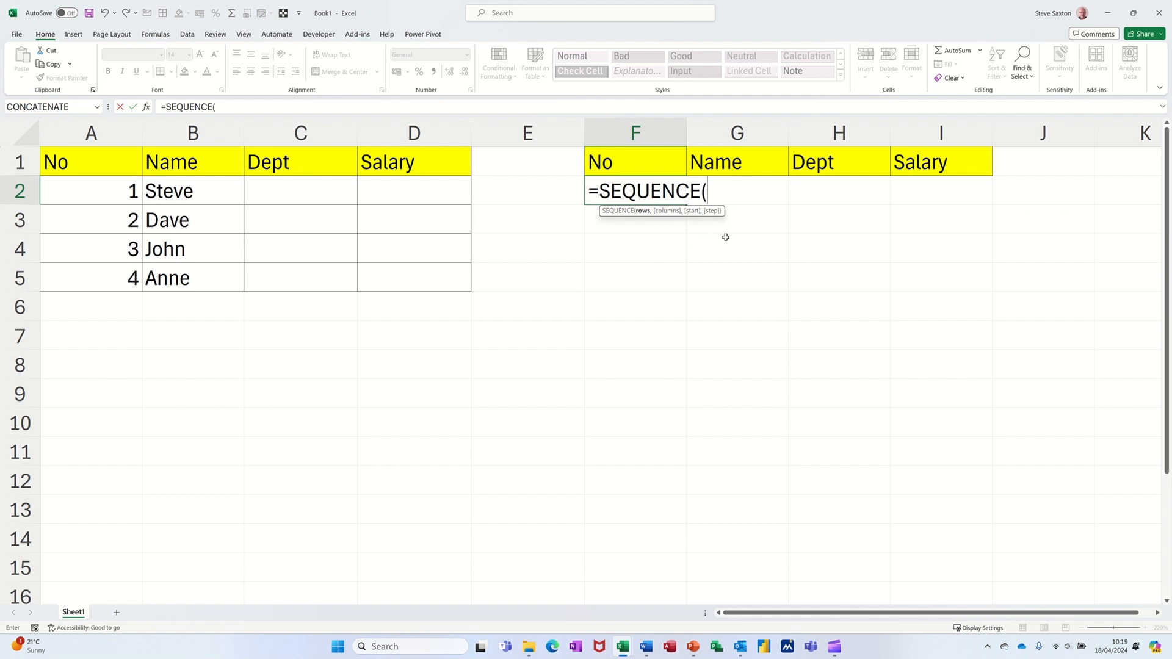
{"action": "mouse_move", "coordinate": [747, 399]}
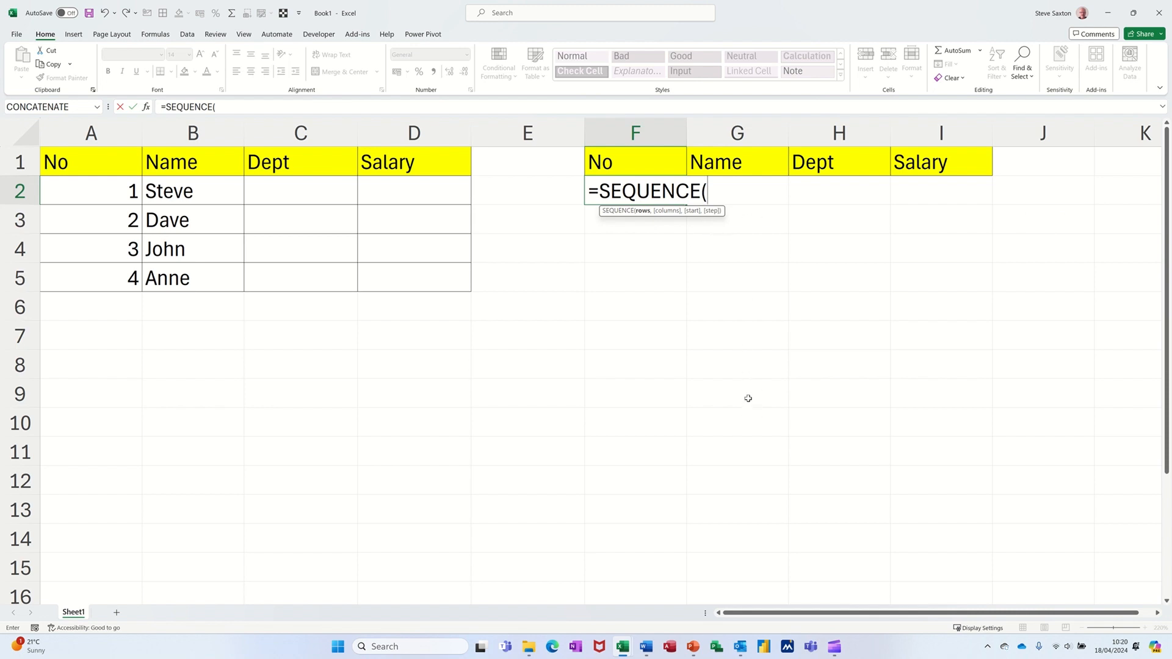
{"action": "type", "text": "co"}
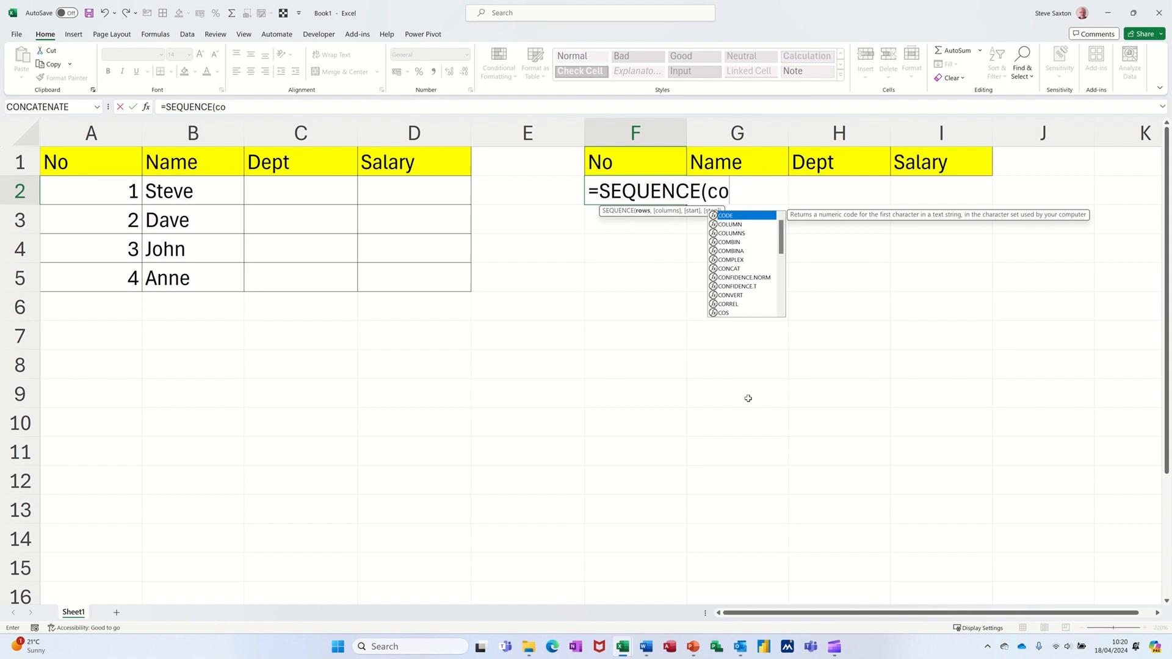
{"action": "type", "text": "unta("}
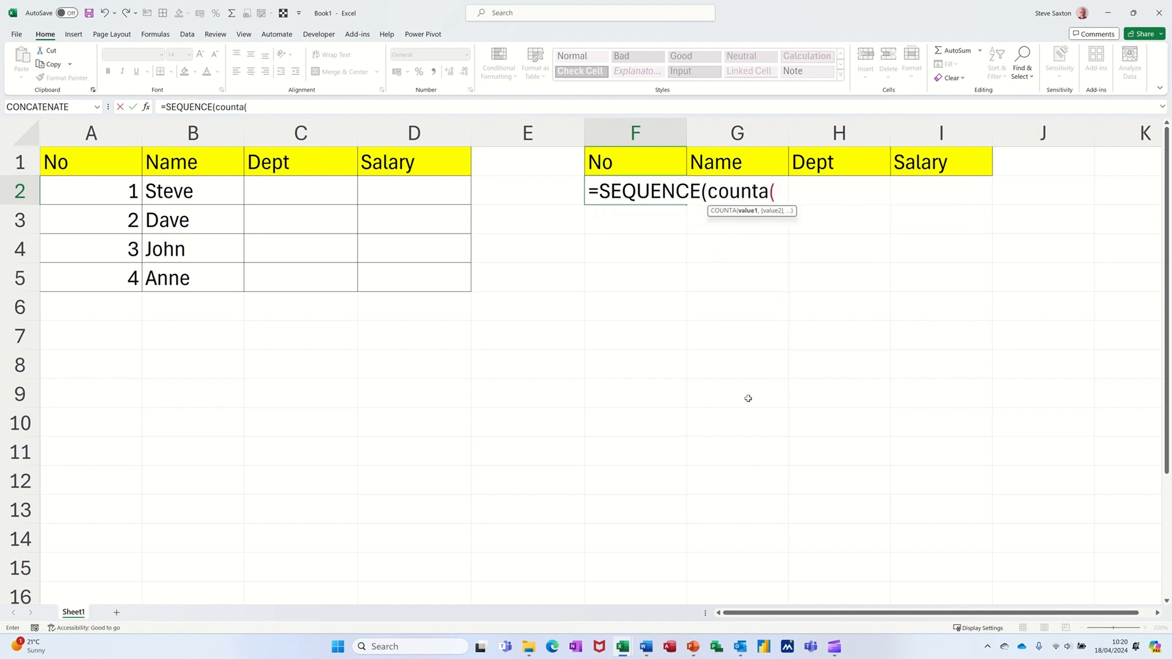
{"action": "mouse_move", "coordinate": [406, 425]}
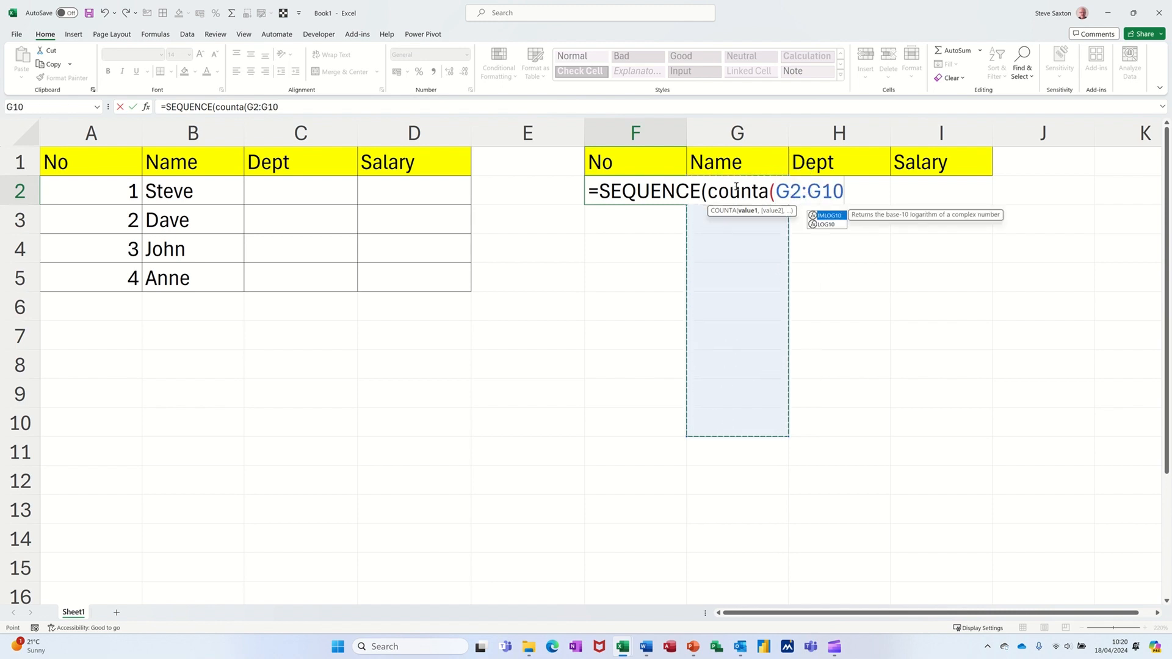
{"action": "type", "text": ")"}
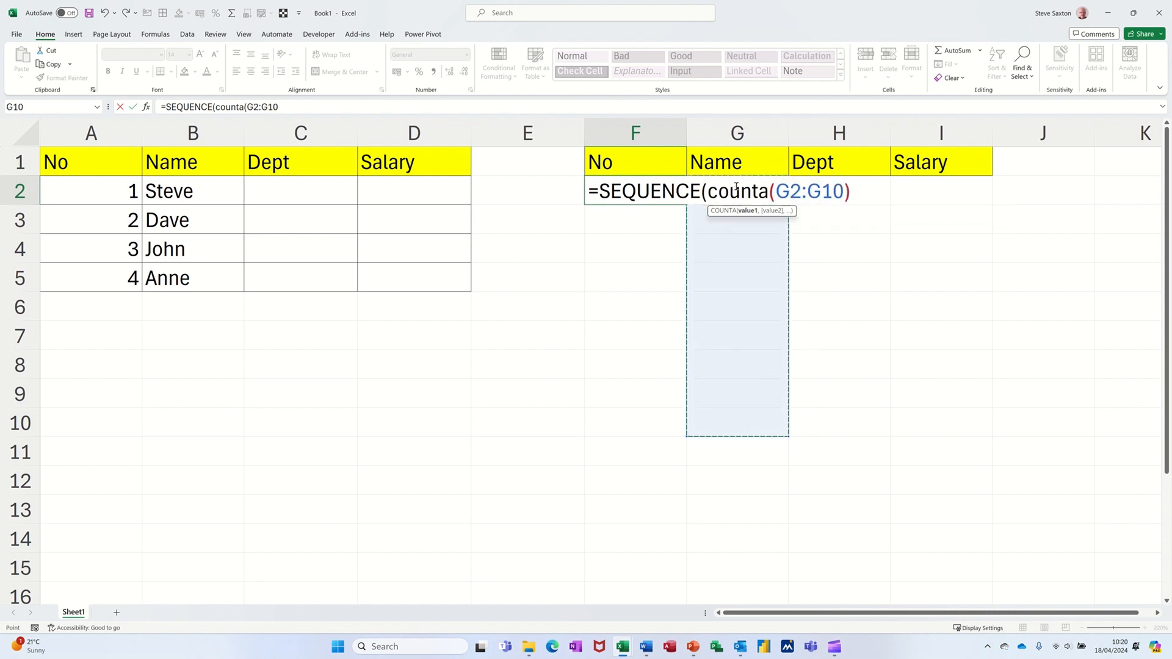
{"action": "type", "text": ")"}
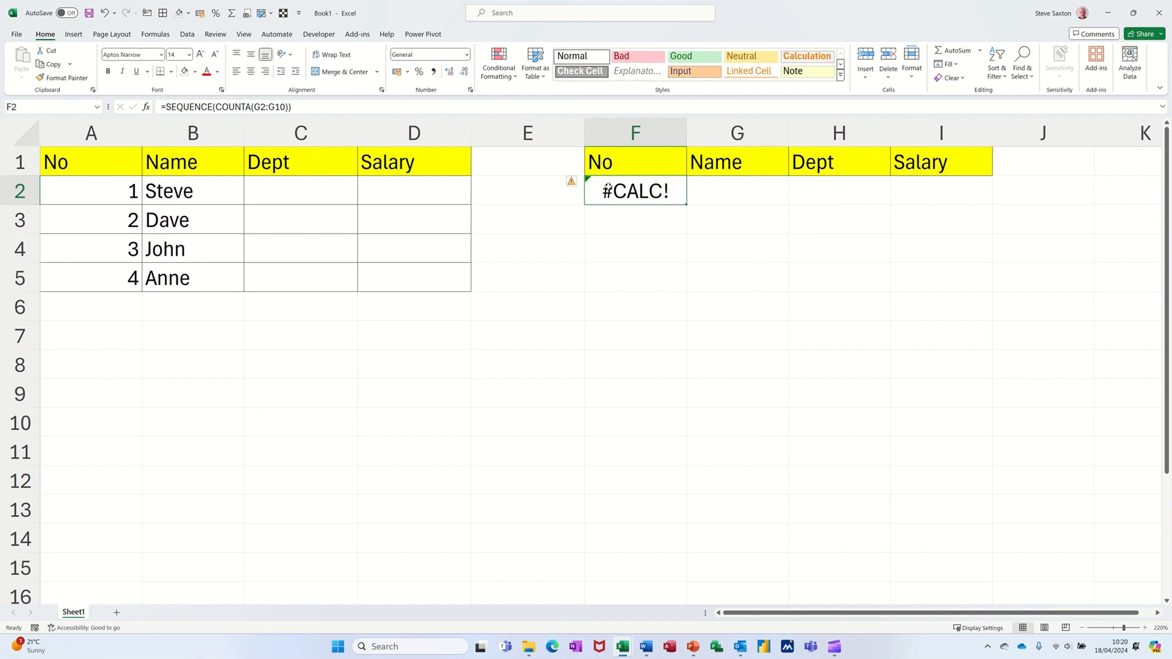
Step: Enter Steve in G2 so F2 shows 1, then return to F2 to revise the formula
{"action": "left_click", "coordinate": [736, 191]}
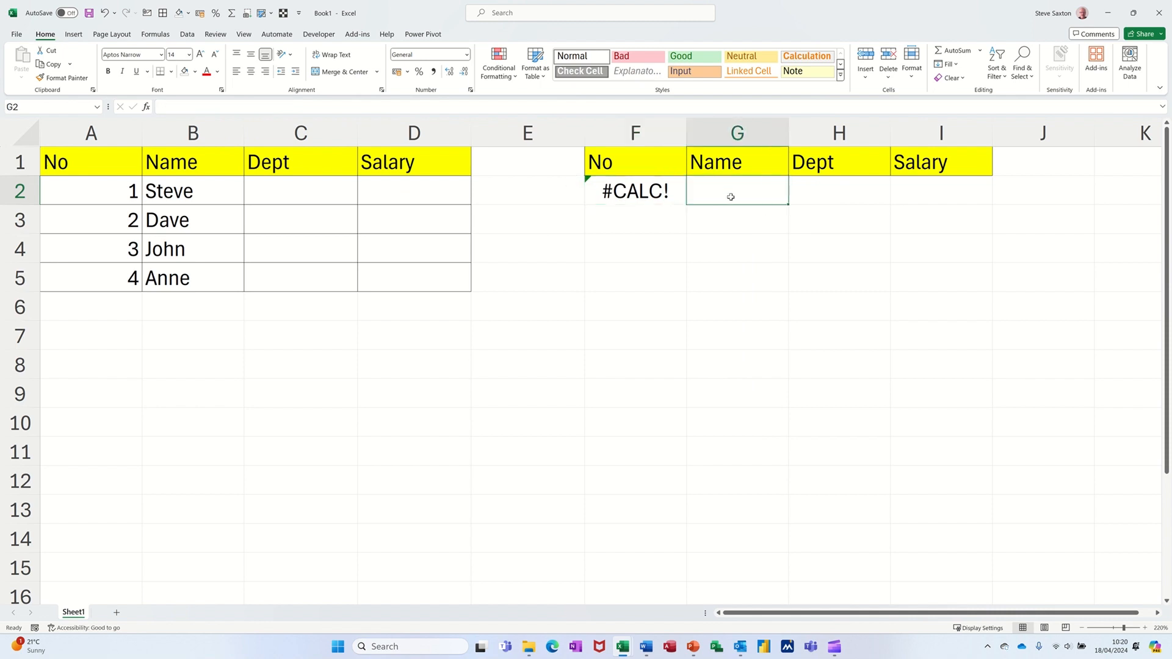
{"action": "type", "text": "Steve"}
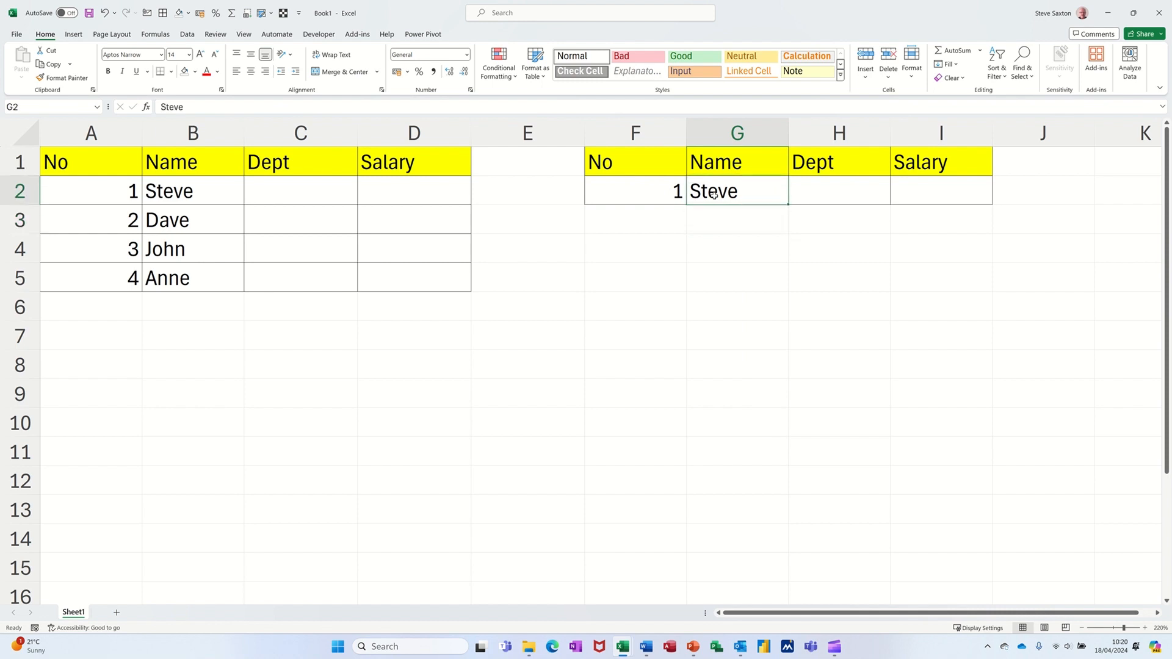
{"action": "left_click", "coordinate": [635, 190]}
{"action": "type", "text": "=IFERROR(SEQUENCE(COUNTA(G2:G10"}
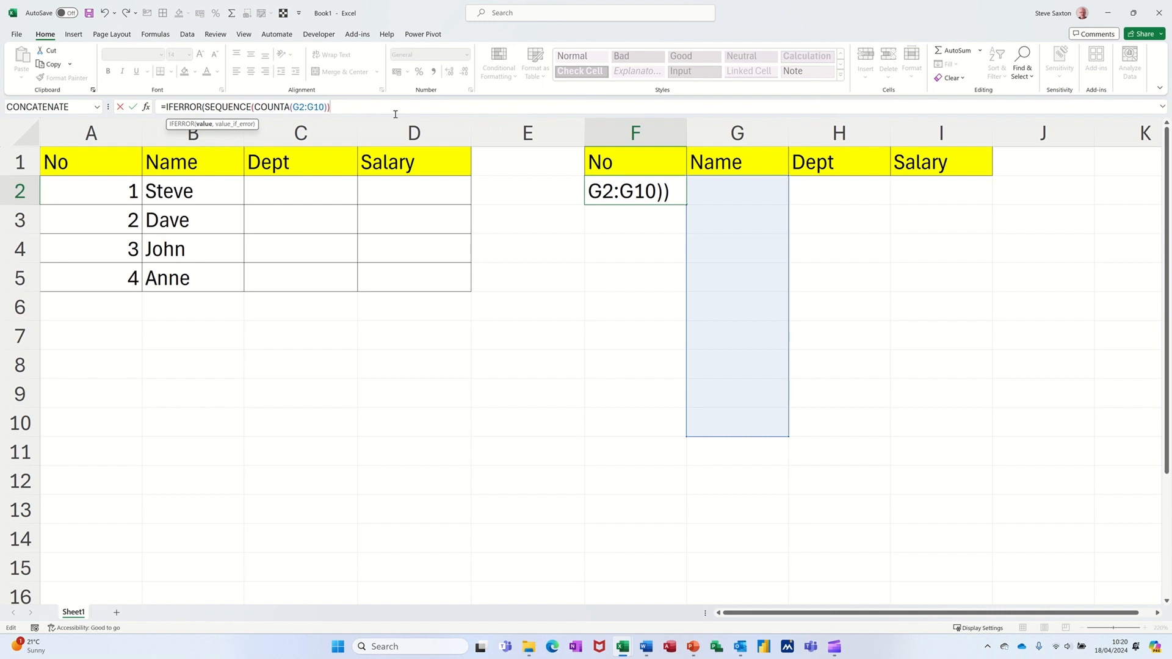
Step: Wrap the F2 formula as =IFERROR(SEQUENCE(COUNTA(G2:G10)),"") so it shows blank with no names
{"action": "type", "text": ","}
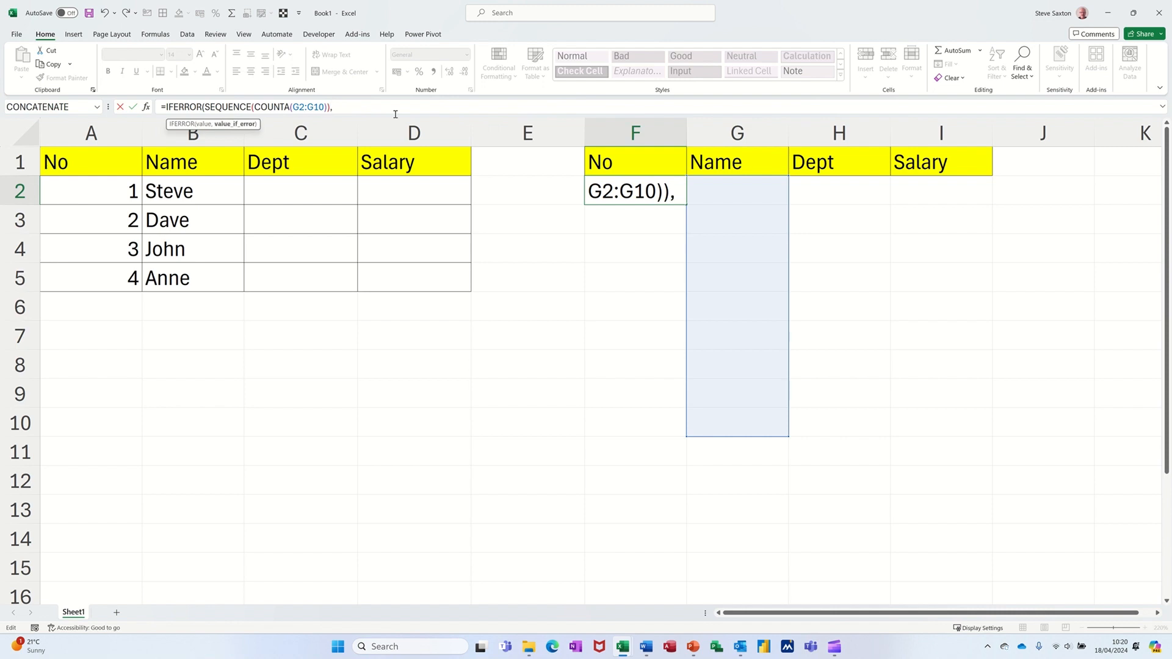
{"action": "type", "text": "\"\""}
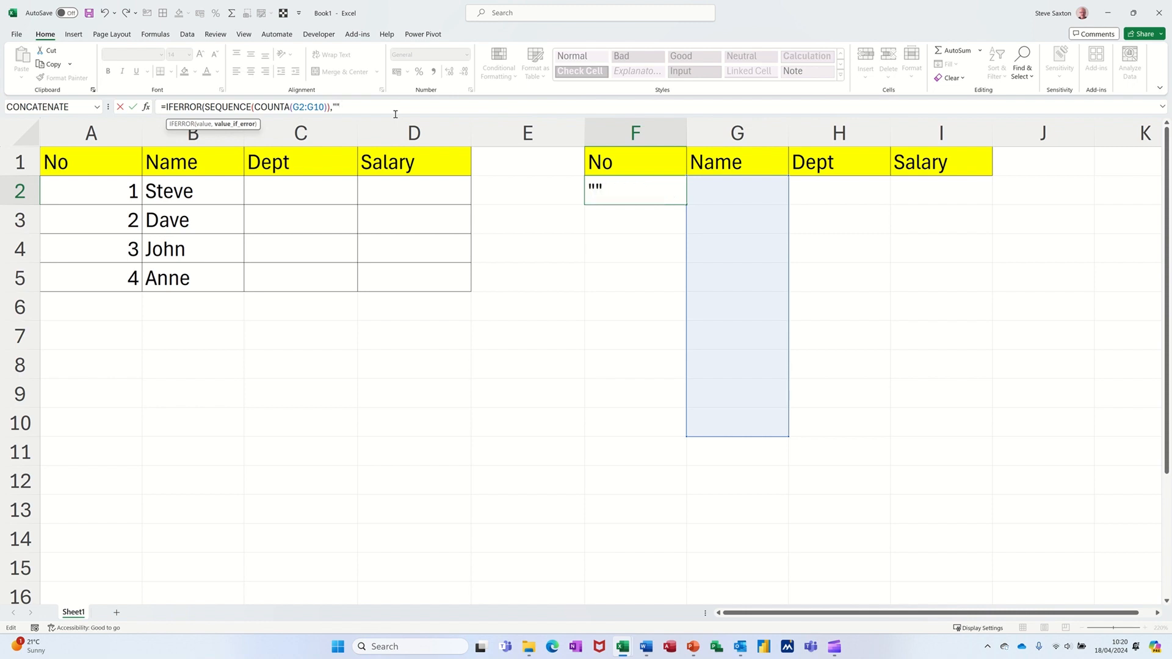
{"action": "type", "text": ")"}
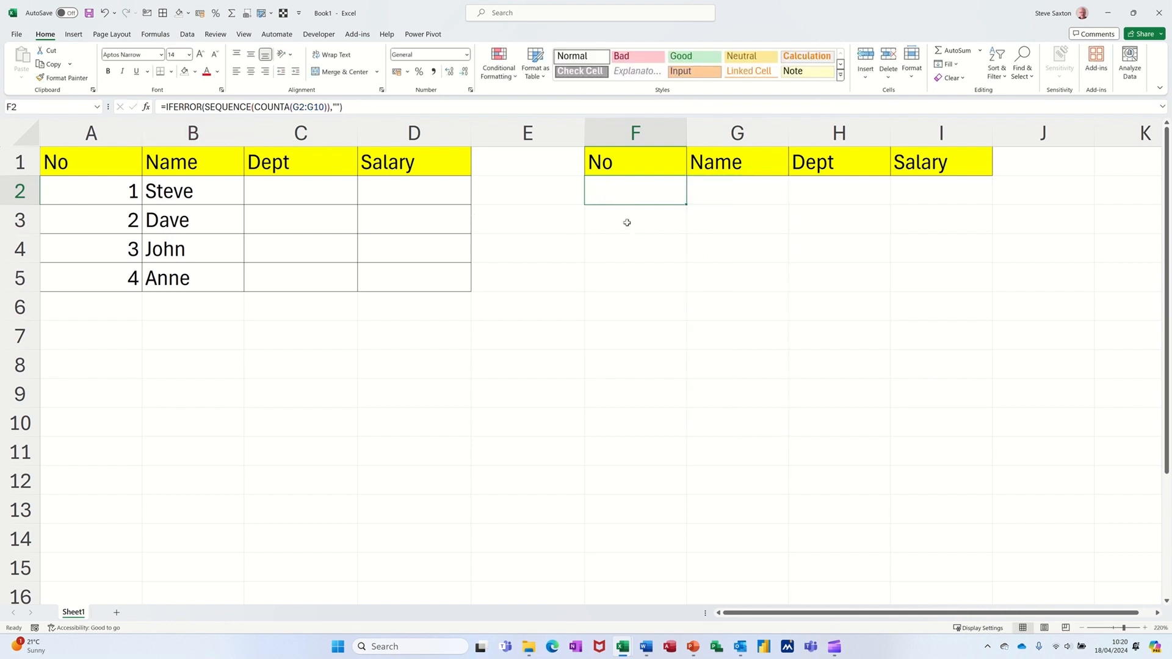
Step: Enter Steve, Dave, Anne and John down column G, auto-numbered 1 to 4 with bordered rows
{"action": "left_click", "coordinate": [736, 190]}
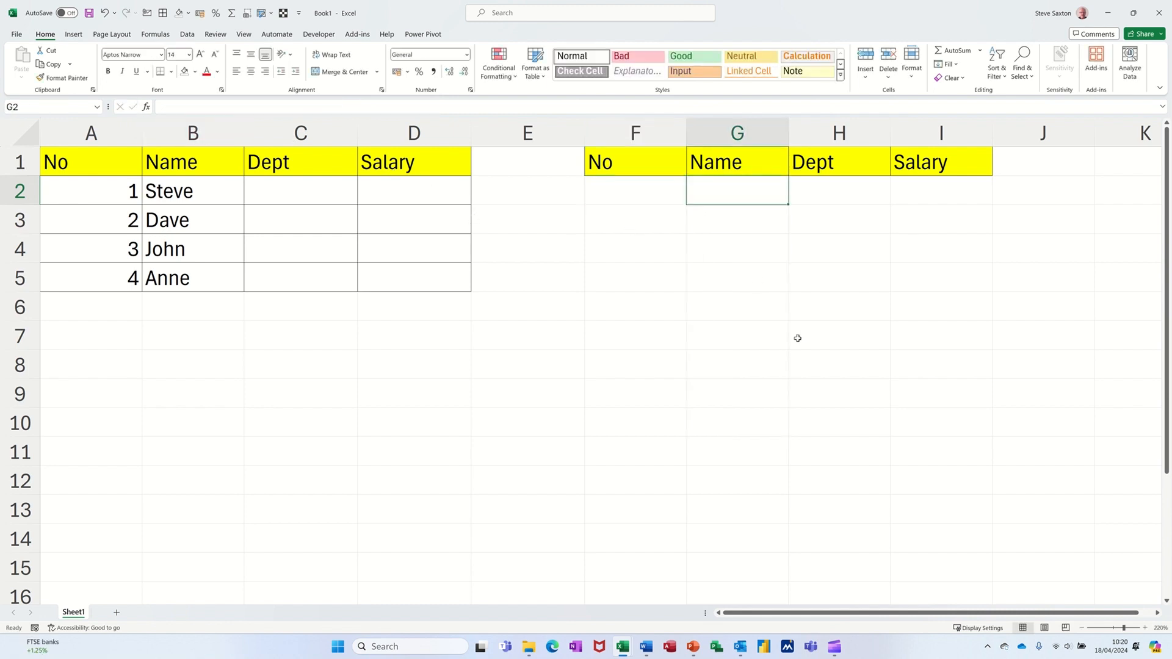
{"action": "type", "text": "Steve"}
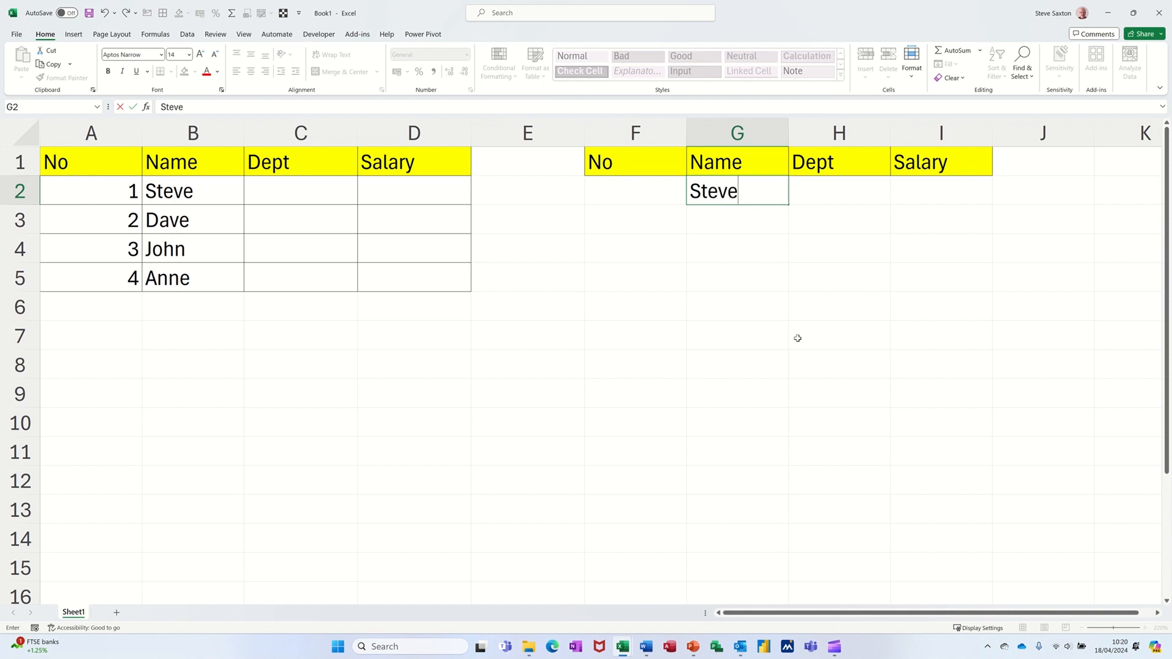
{"action": "key", "text": "Return"}
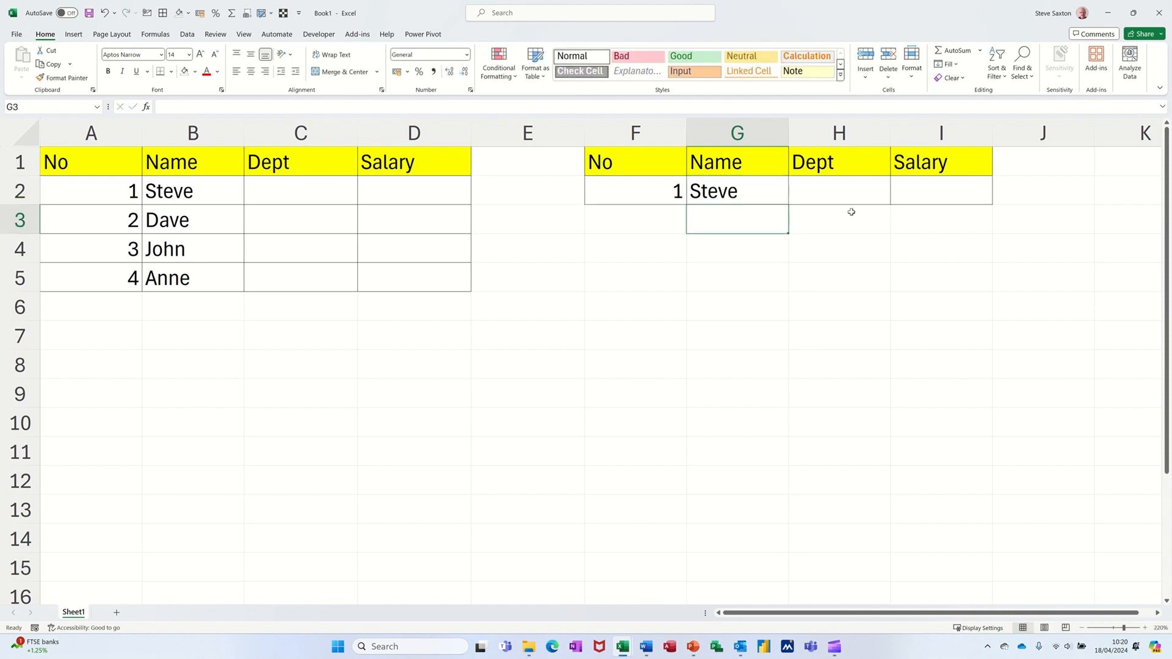
{"action": "mouse_move", "coordinate": [895, 248]}
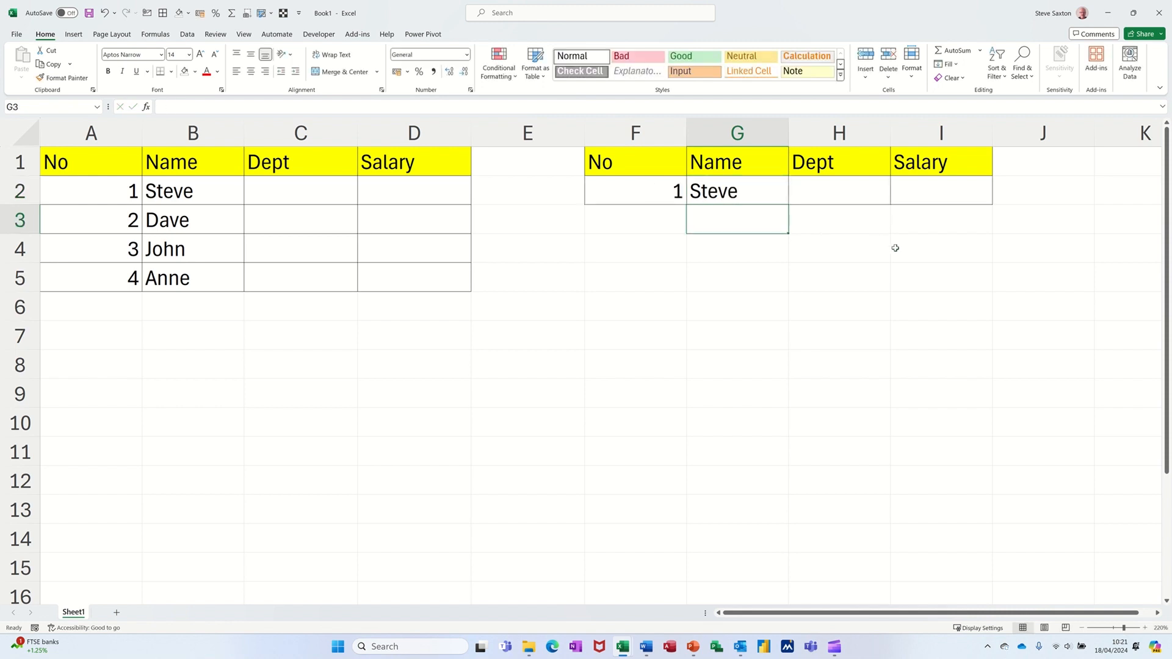
{"action": "key", "text": "enter"}
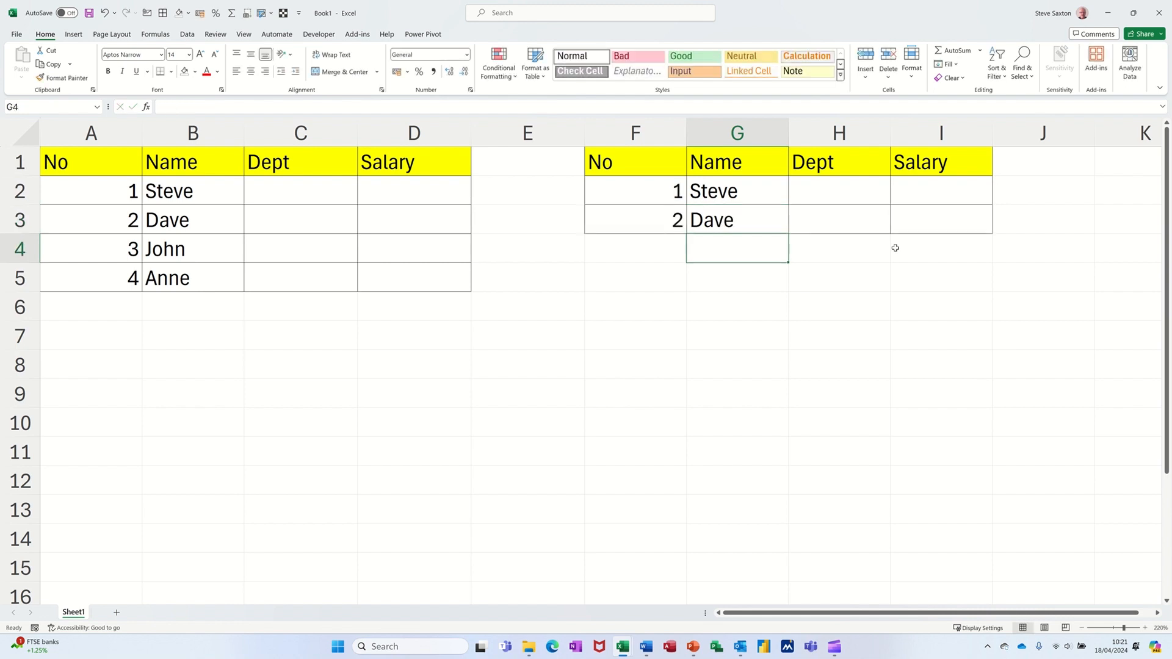
{"action": "type", "text": "Anne"}
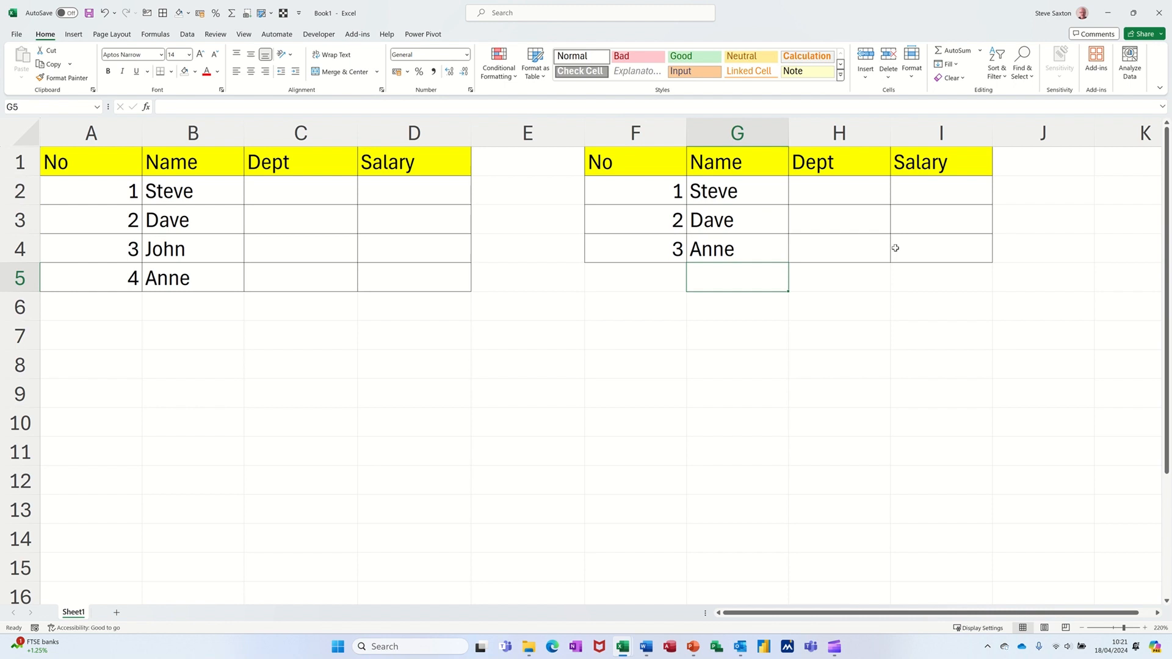
{"action": "type", "text": "John"}
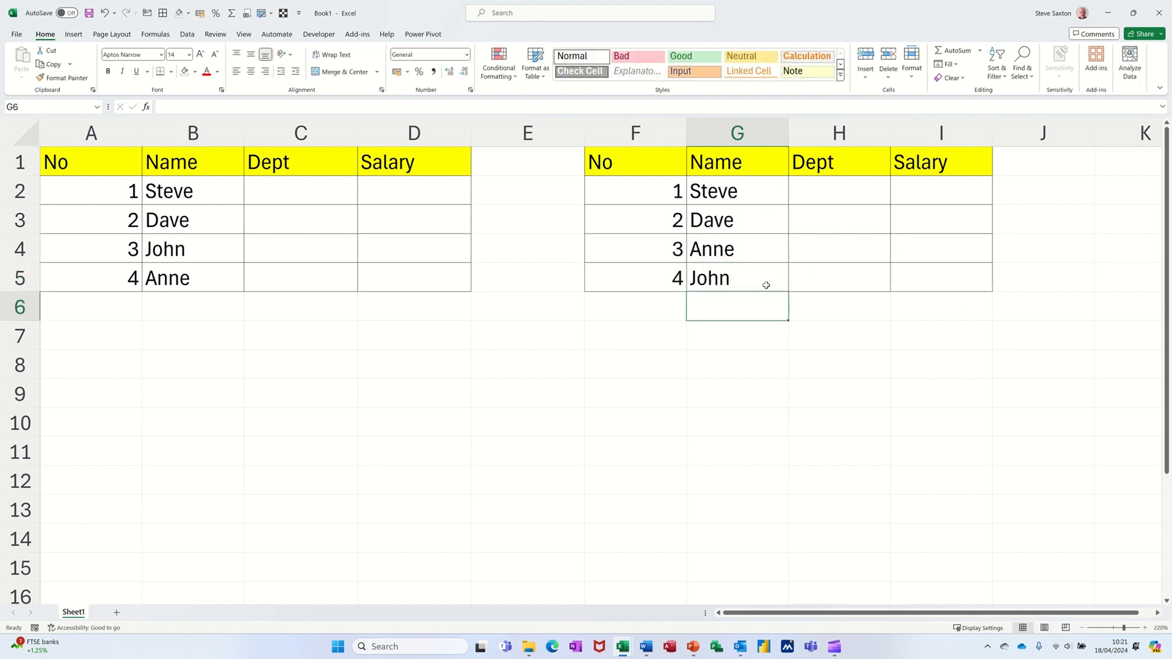
{"action": "mouse_move", "coordinate": [685, 209]}
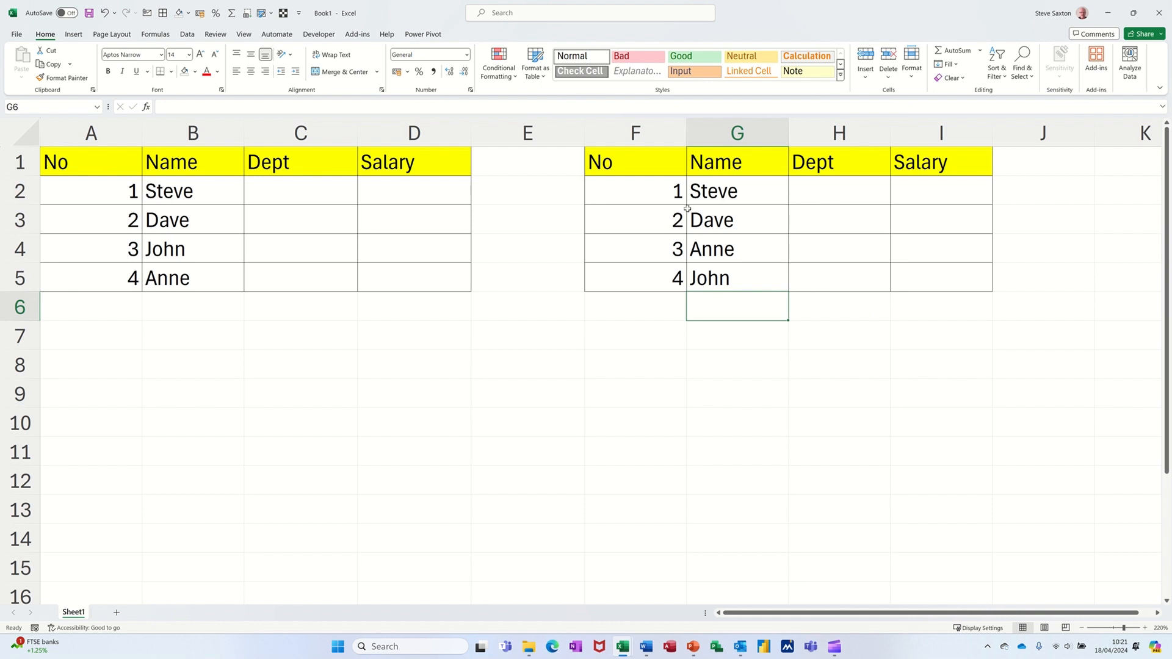
{"action": "mouse_move", "coordinate": [641, 170]}
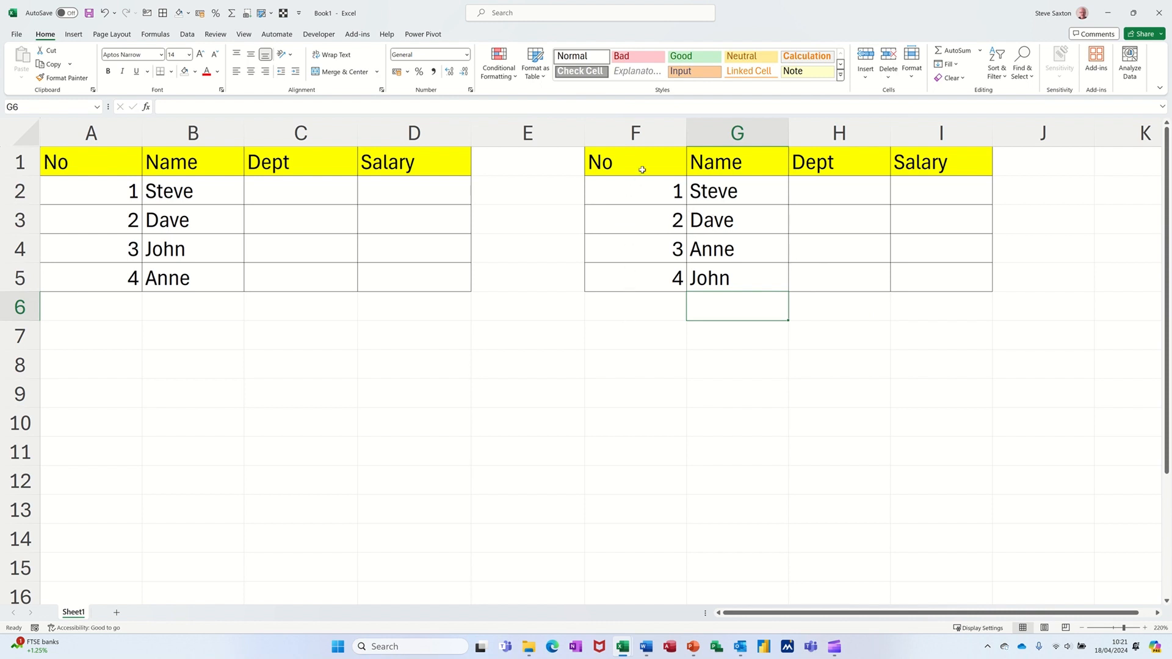
{"action": "mouse_move", "coordinate": [646, 182]}
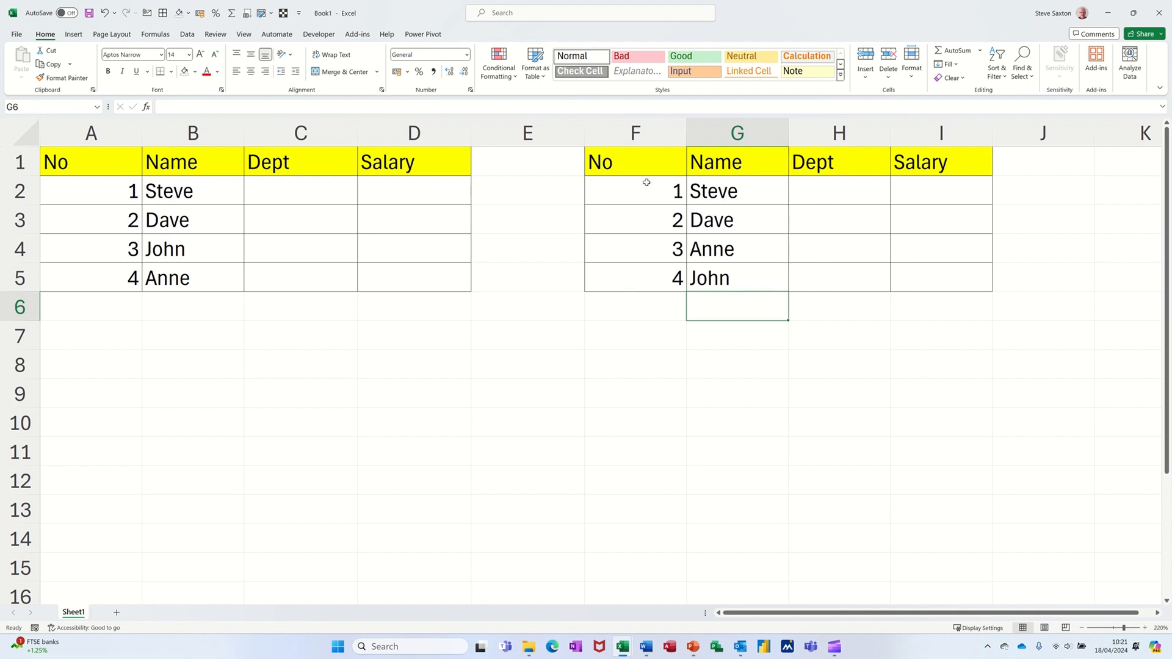
{"action": "left_click", "coordinate": [635, 191]}
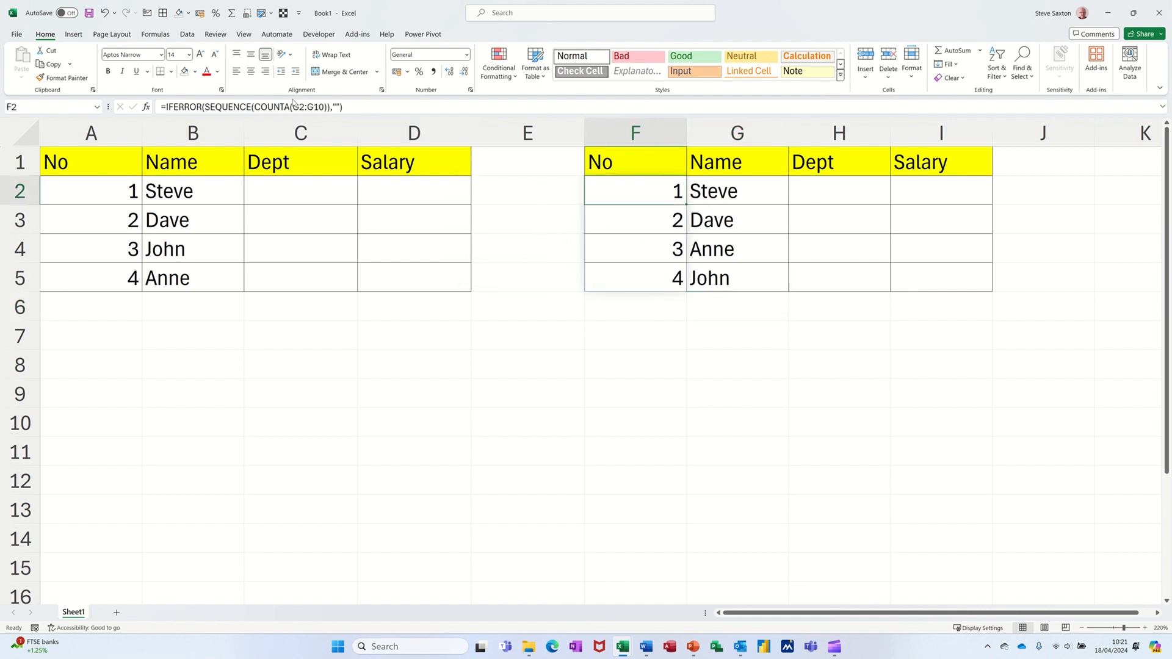
{"action": "mouse_move", "coordinate": [472, 168]}
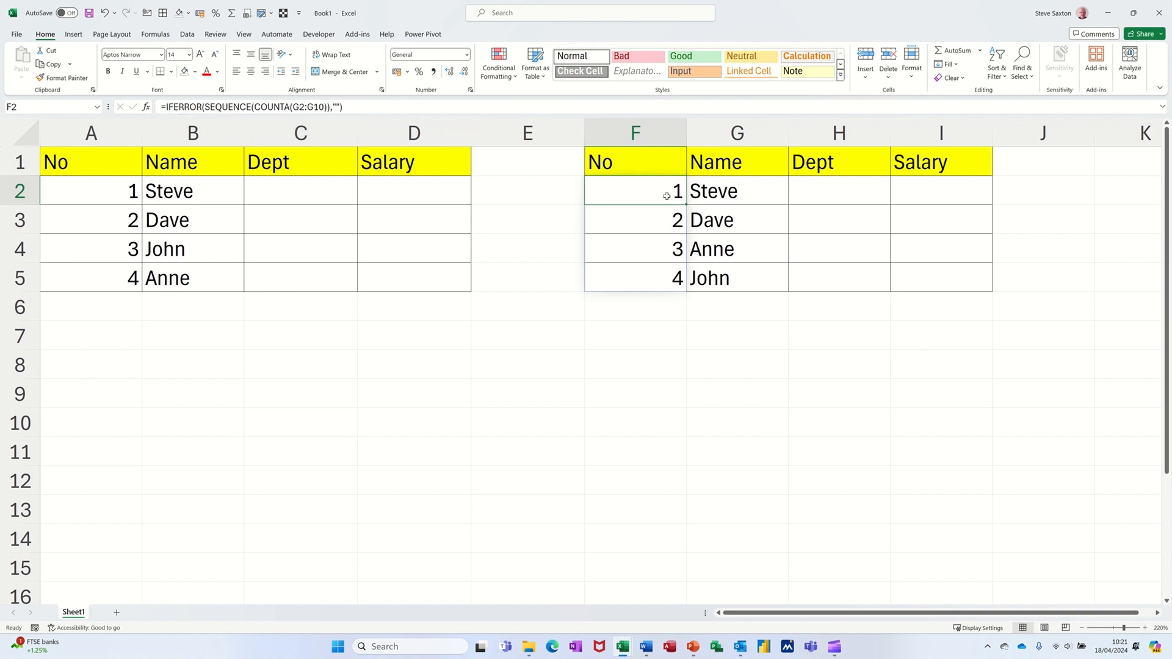
{"action": "mouse_move", "coordinate": [804, 273]}
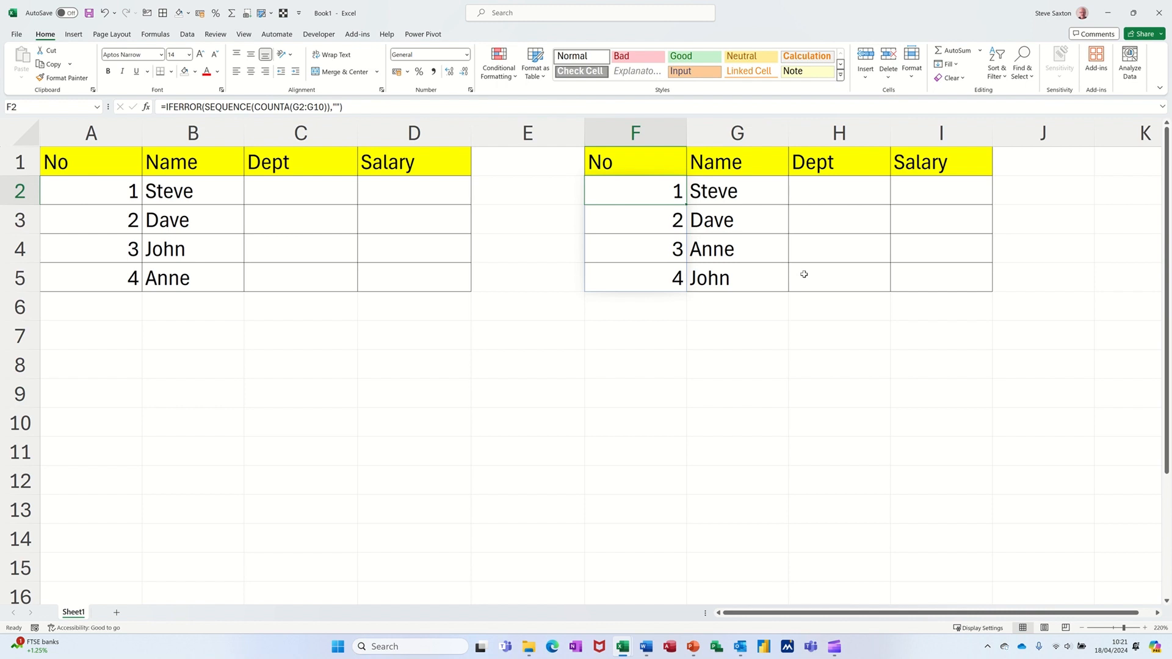